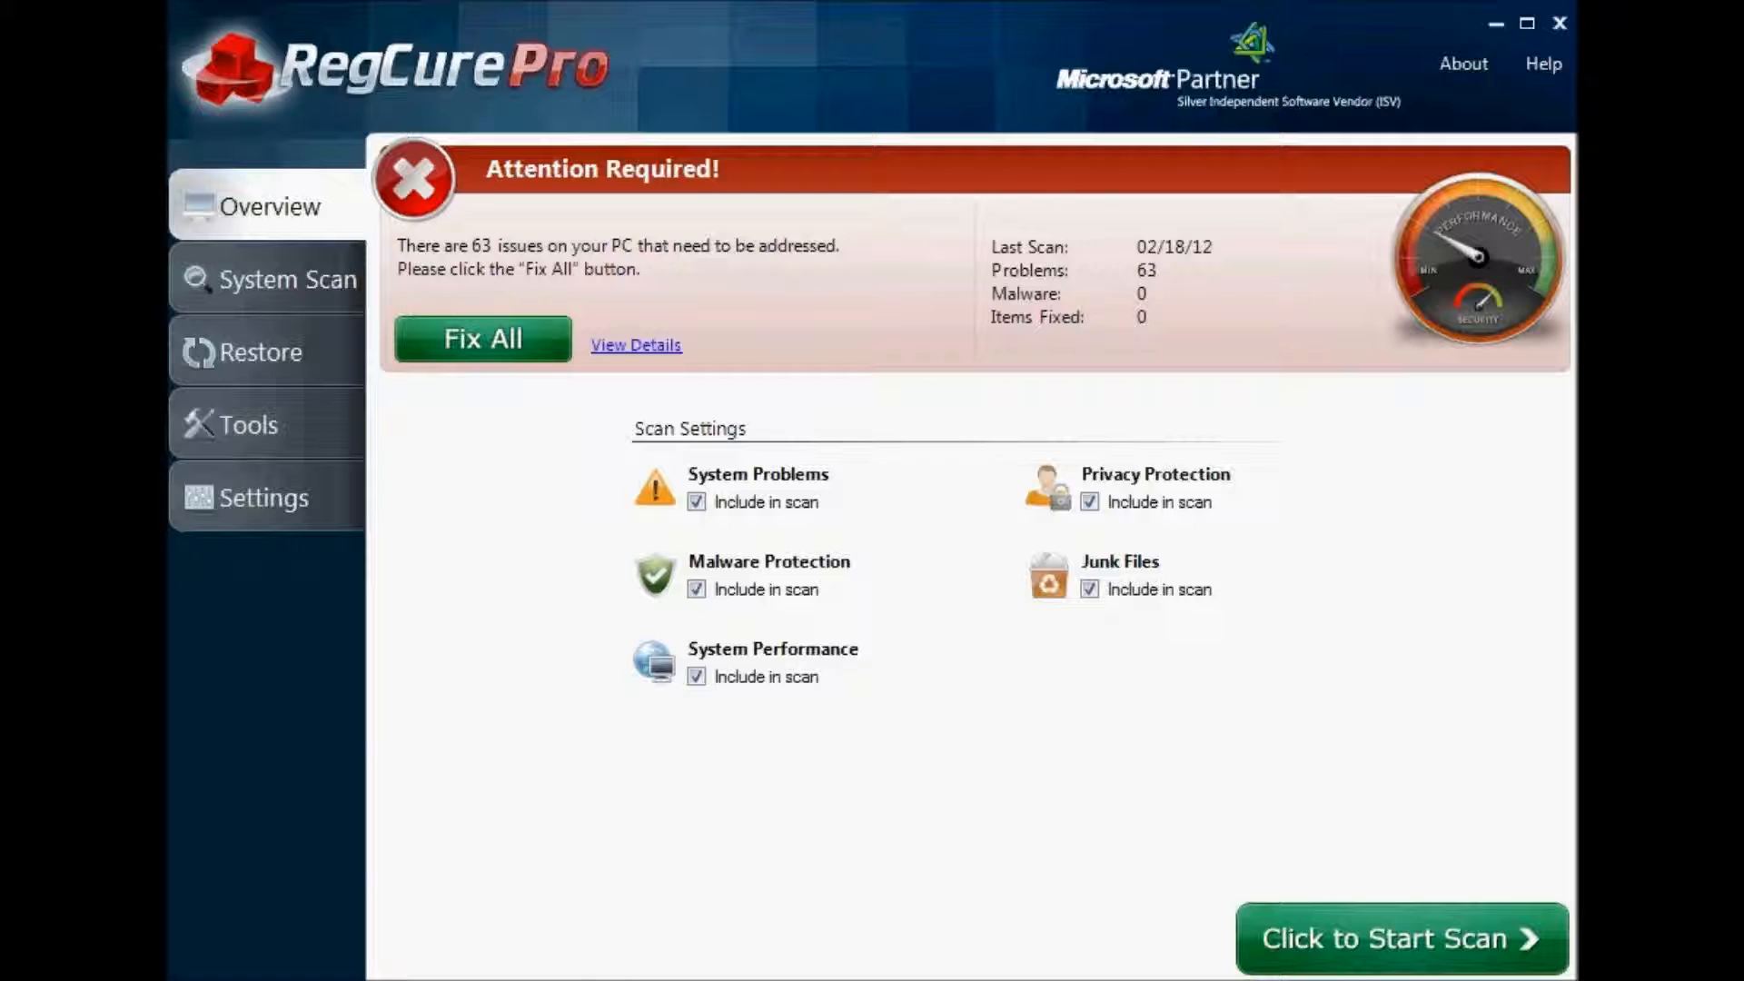
{"action": "mouse_move", "coordinate": [1352, 923]}
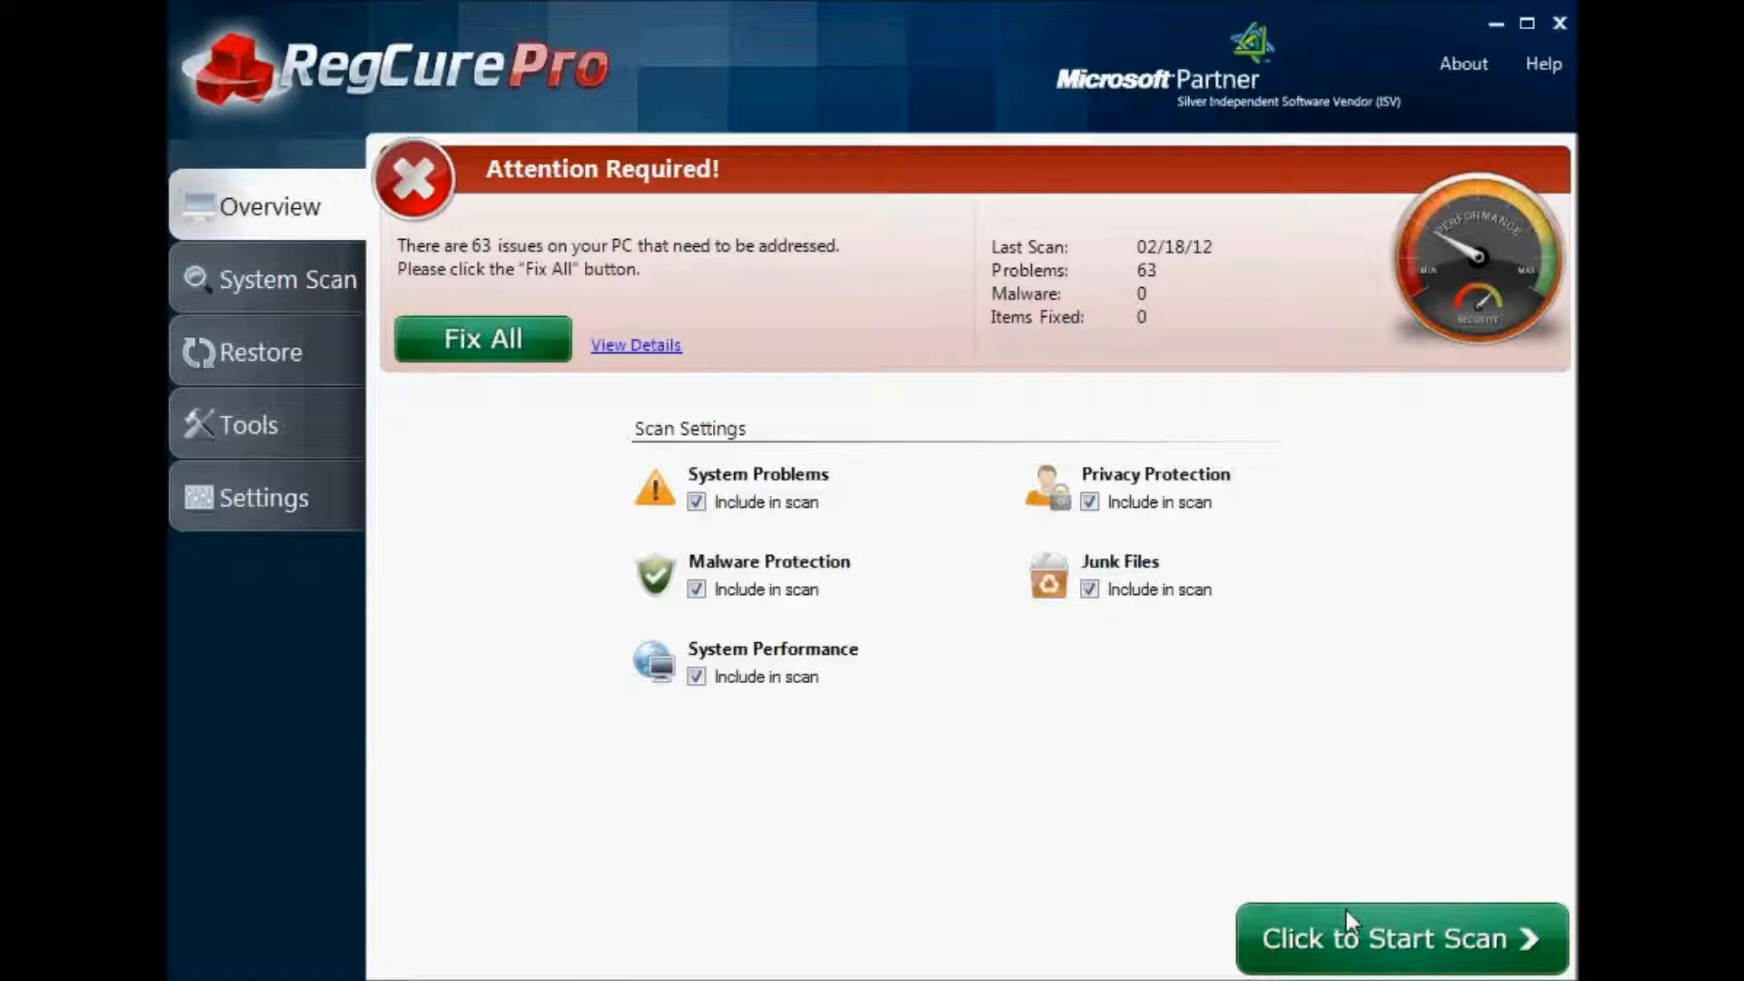
{"action": "mouse_move", "coordinate": [1357, 572]}
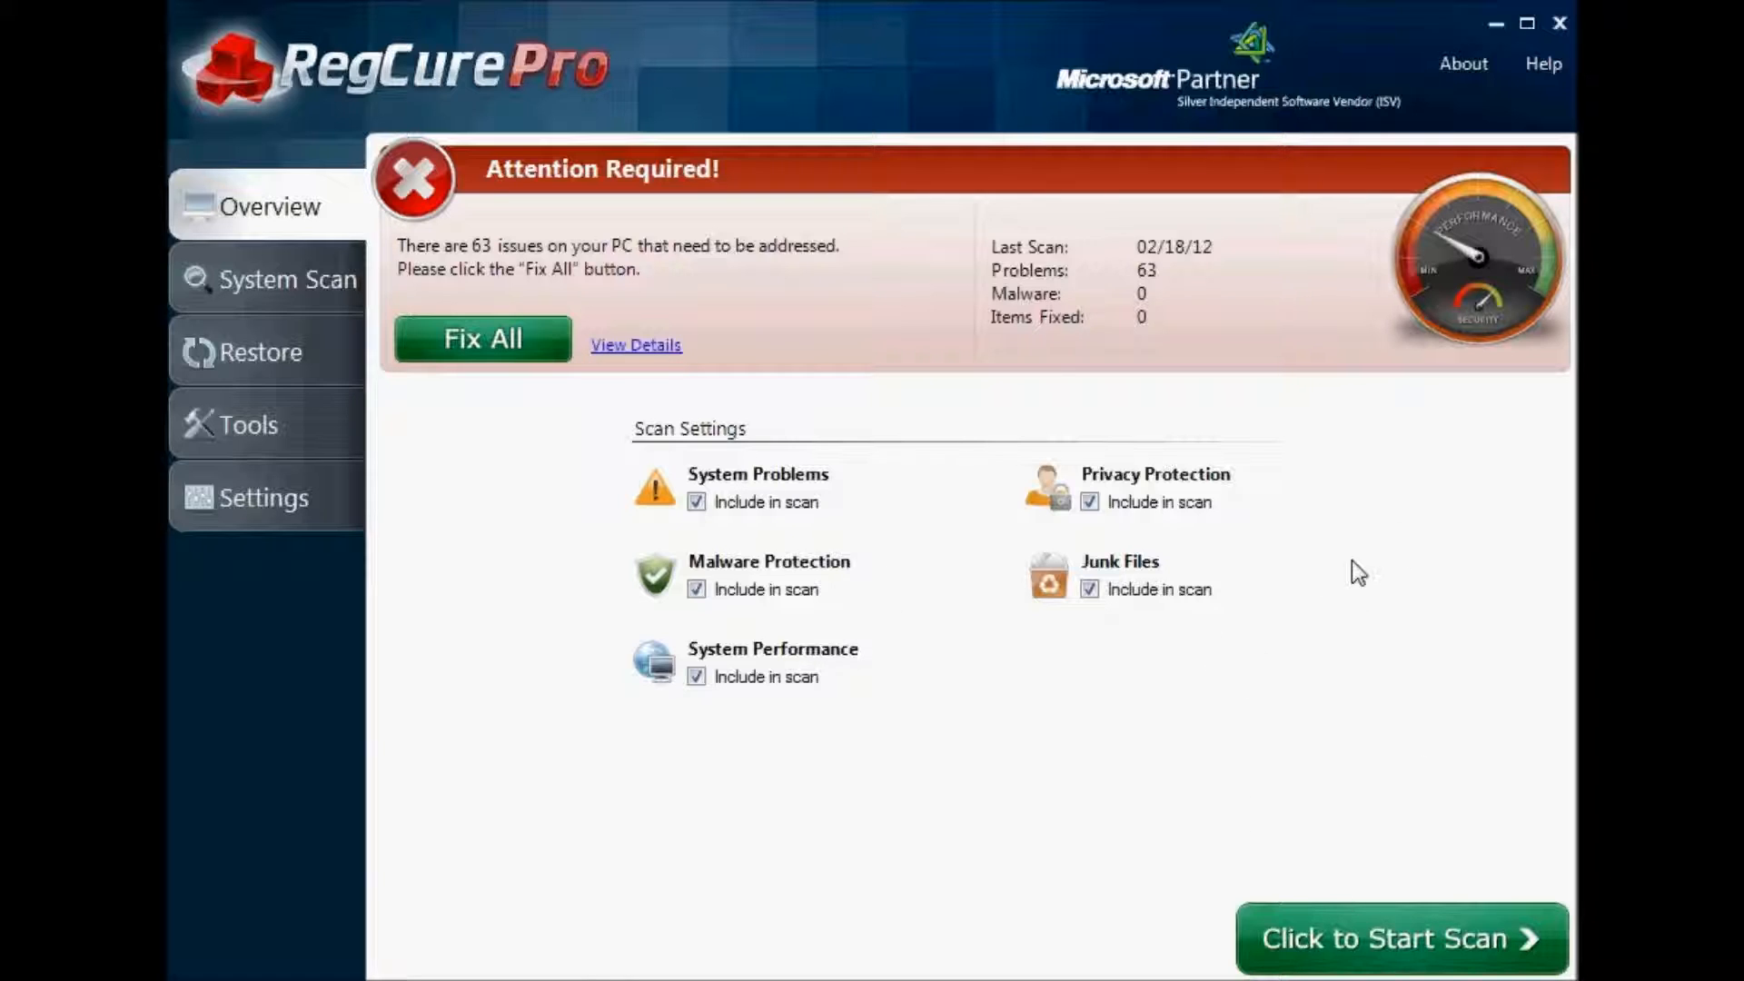
{"action": "mouse_move", "coordinate": [1468, 398]}
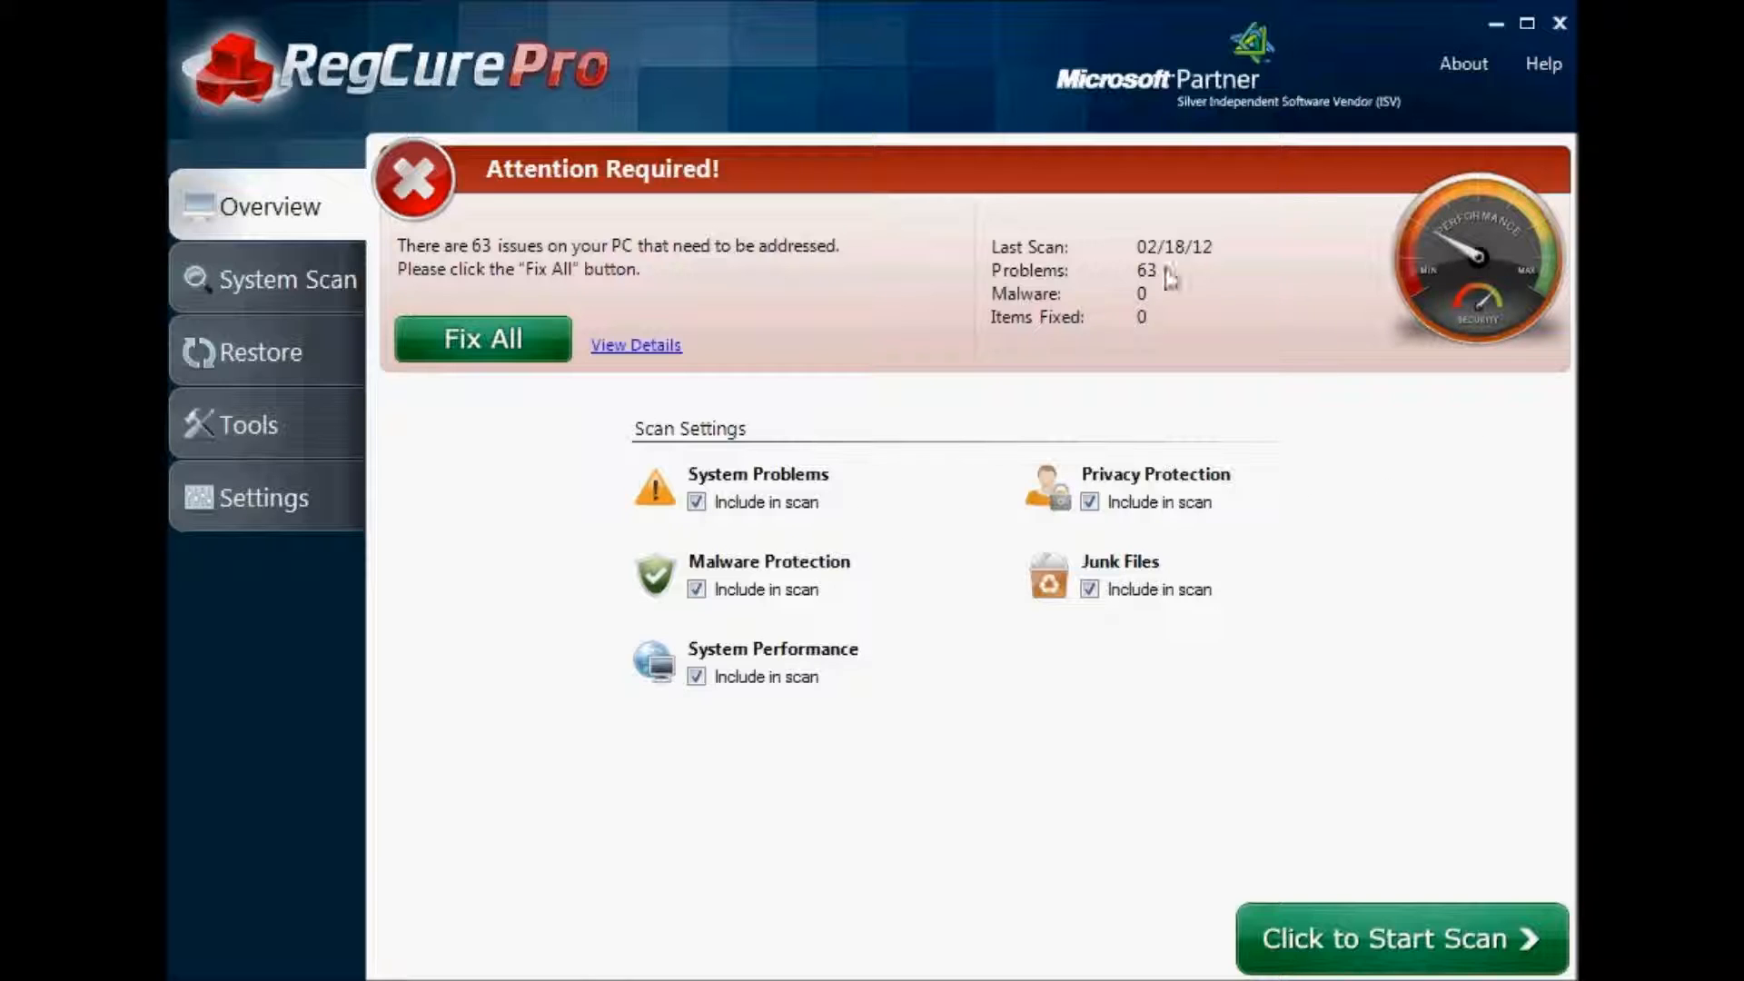
{"action": "mouse_move", "coordinate": [1132, 309]}
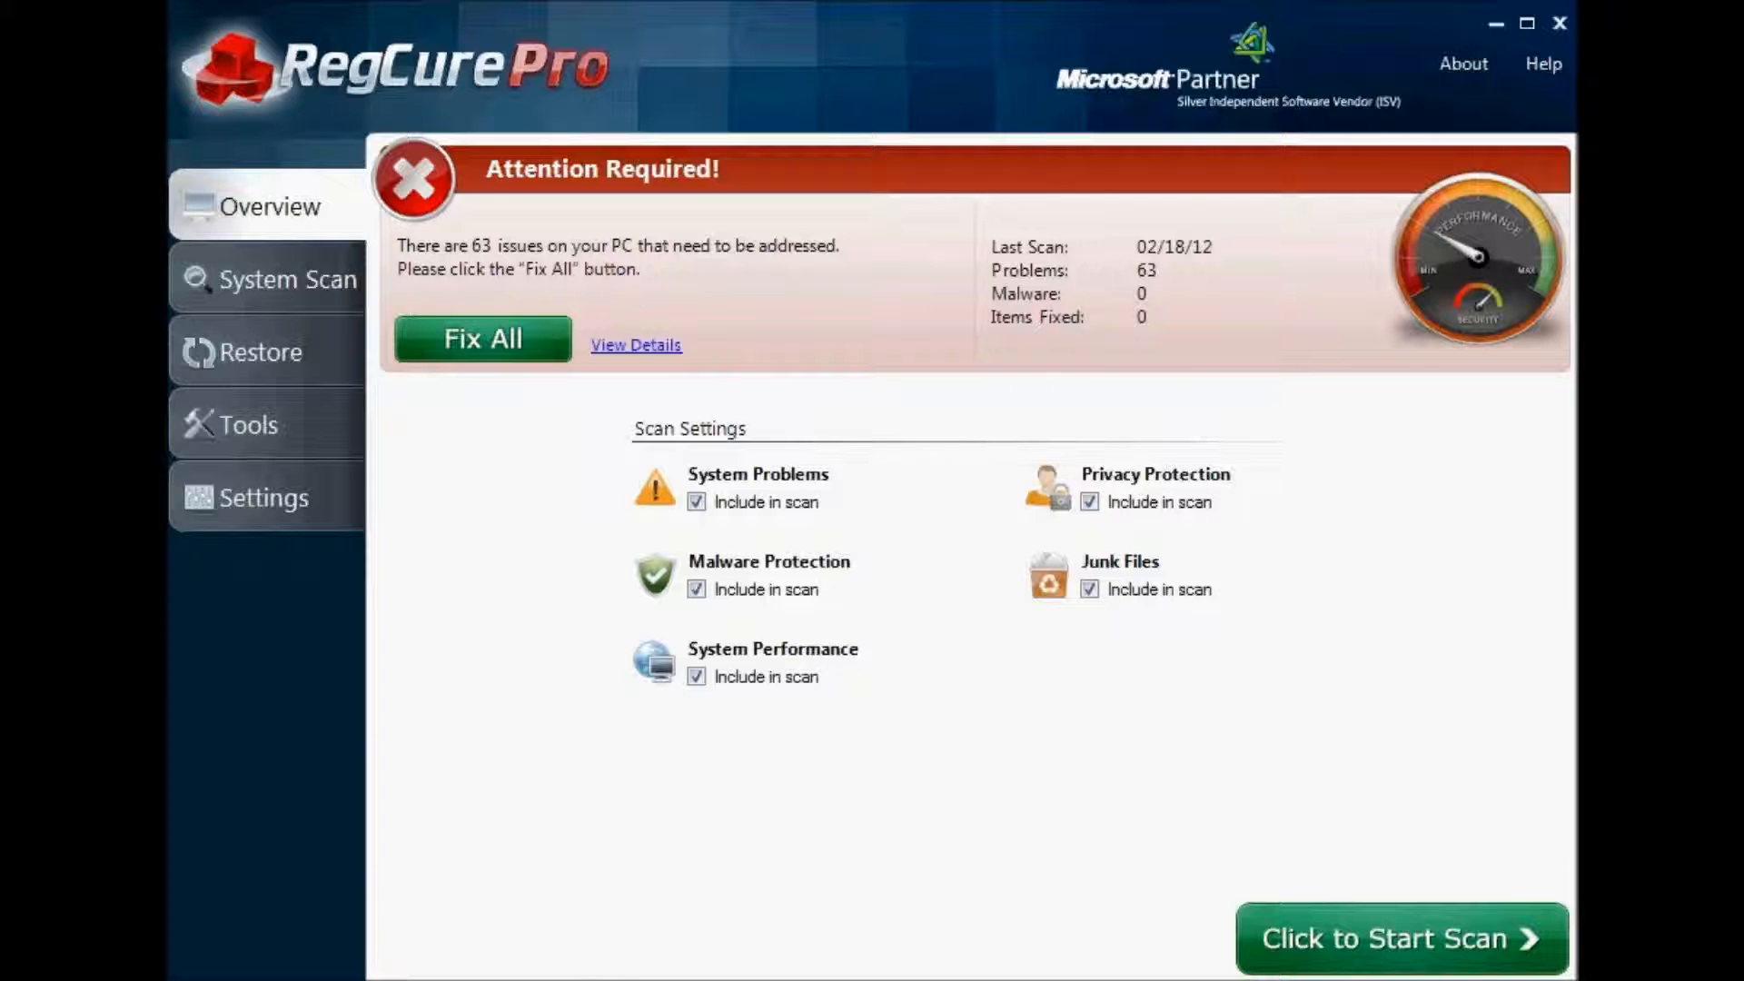
Start a new system scan from the green 'Click to Start Scan' button
{"action": "left_click", "coordinate": [1401, 937]}
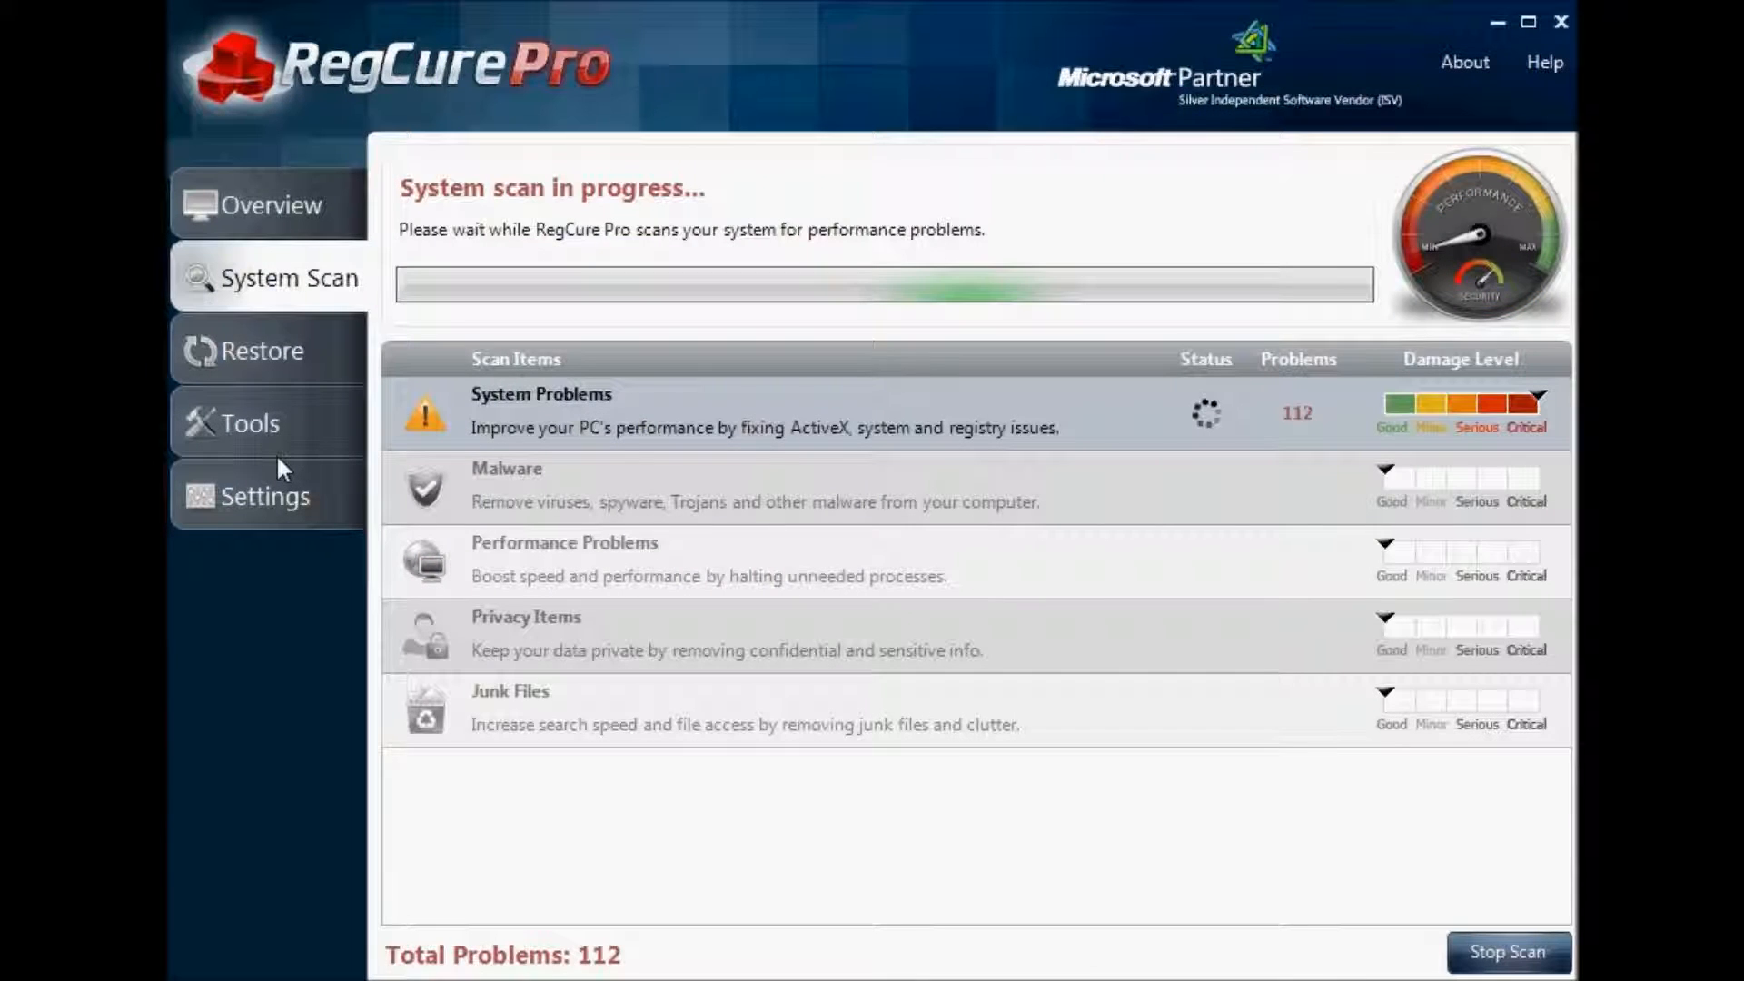
{"action": "mouse_move", "coordinate": [914, 761]}
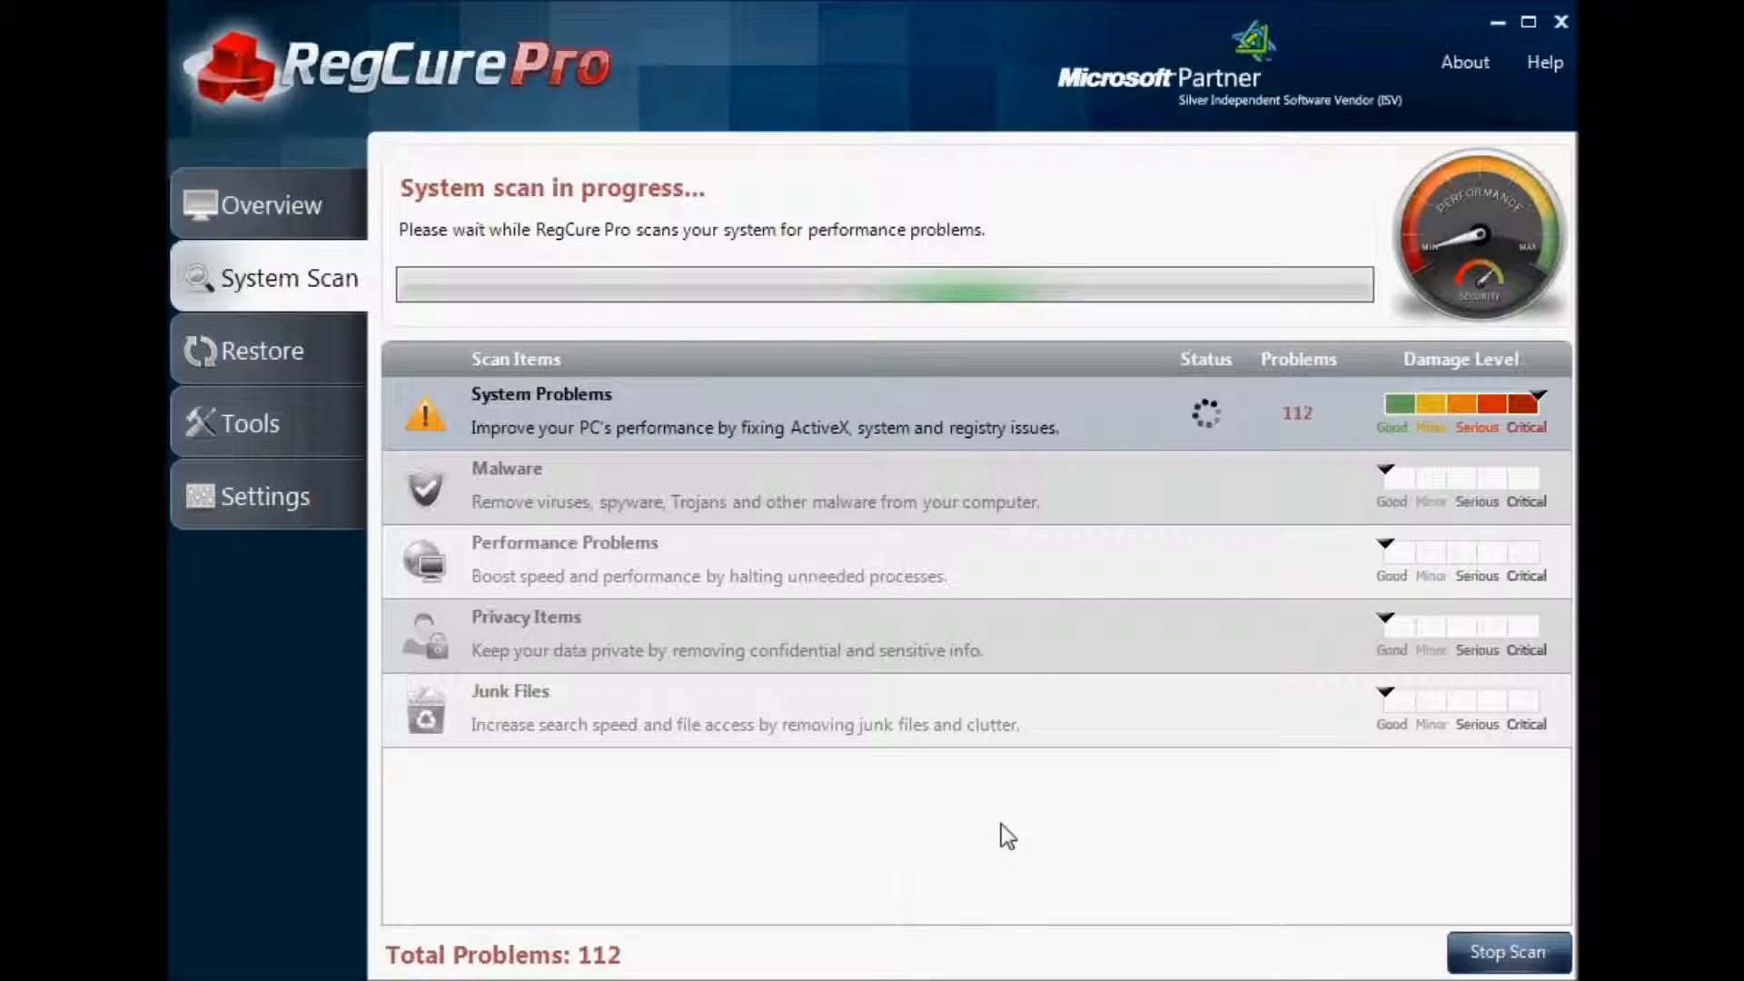
{"action": "mouse_move", "coordinate": [593, 564]}
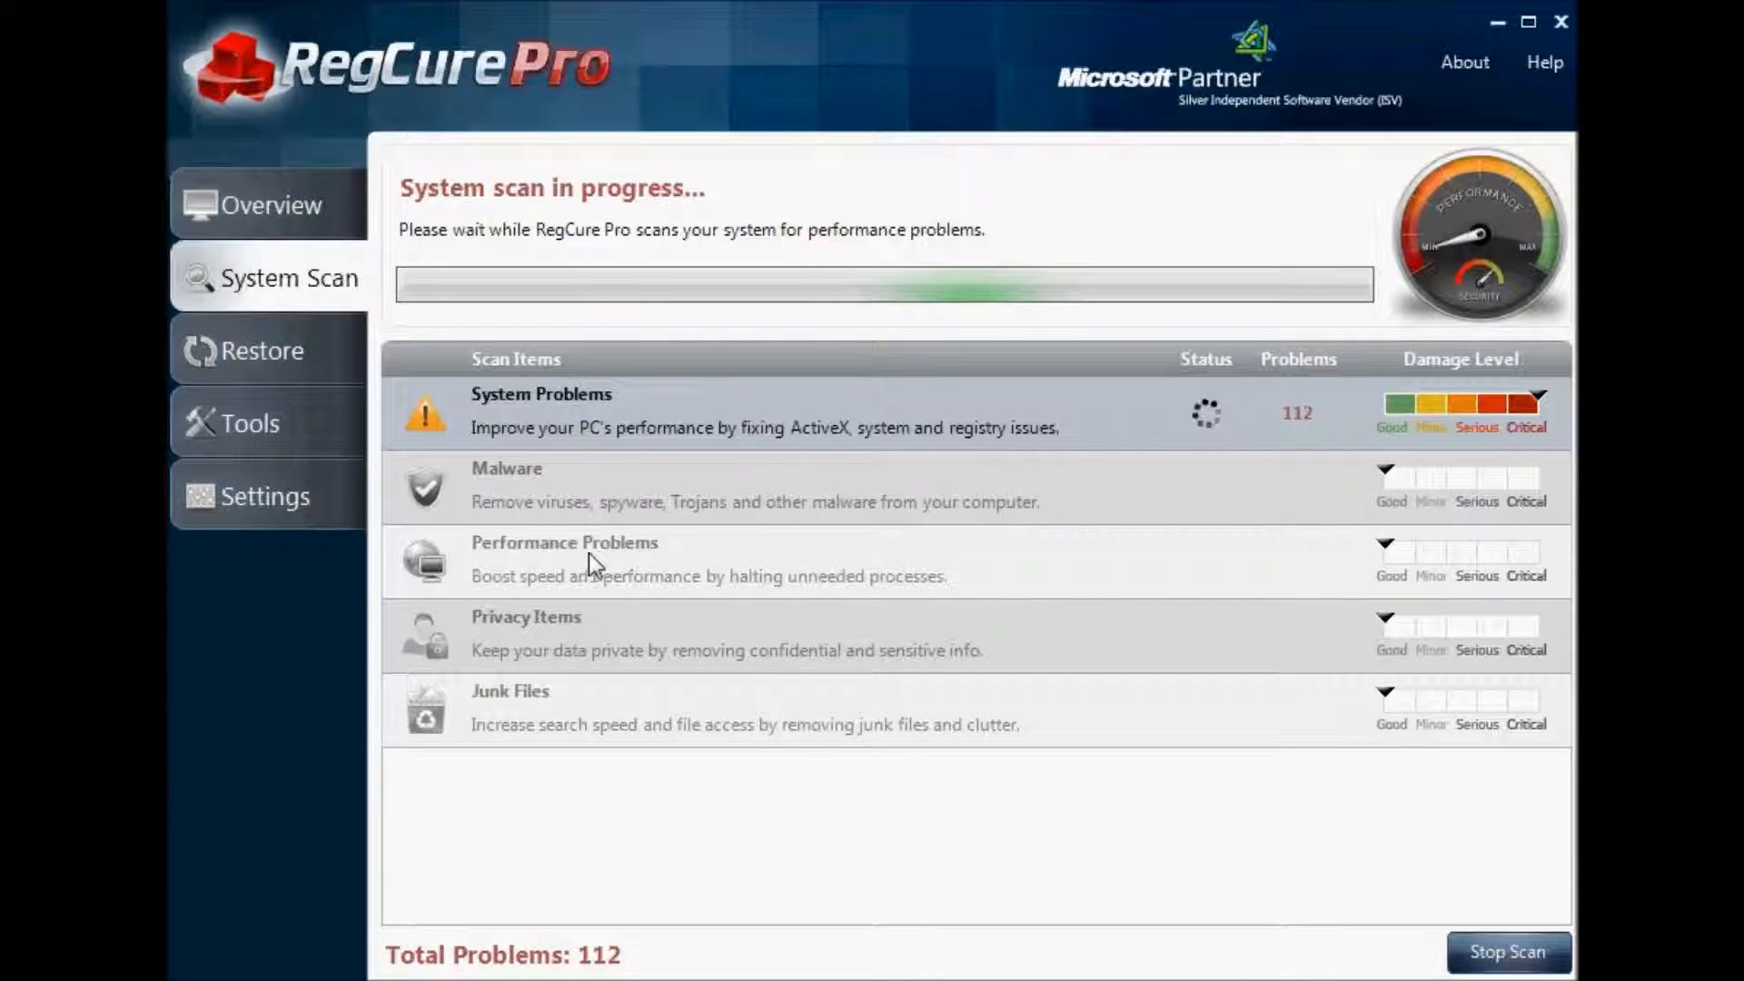
{"action": "mouse_move", "coordinate": [925, 443]}
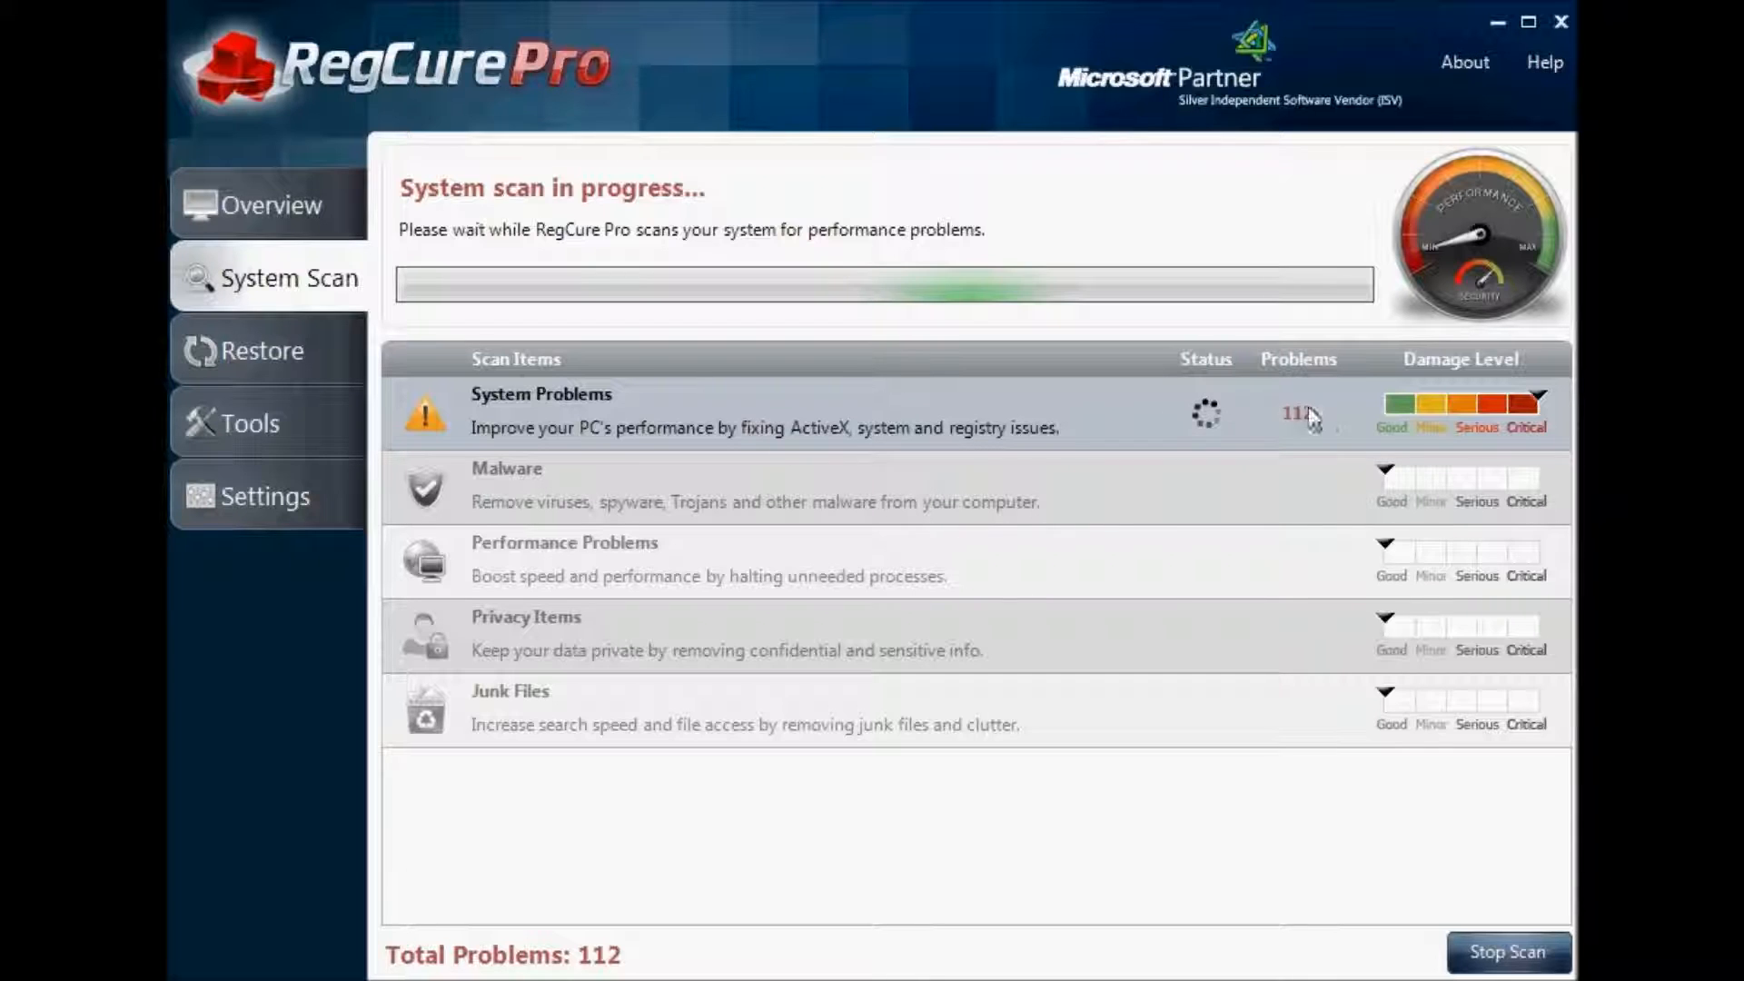
{"action": "mouse_move", "coordinate": [1319, 407]}
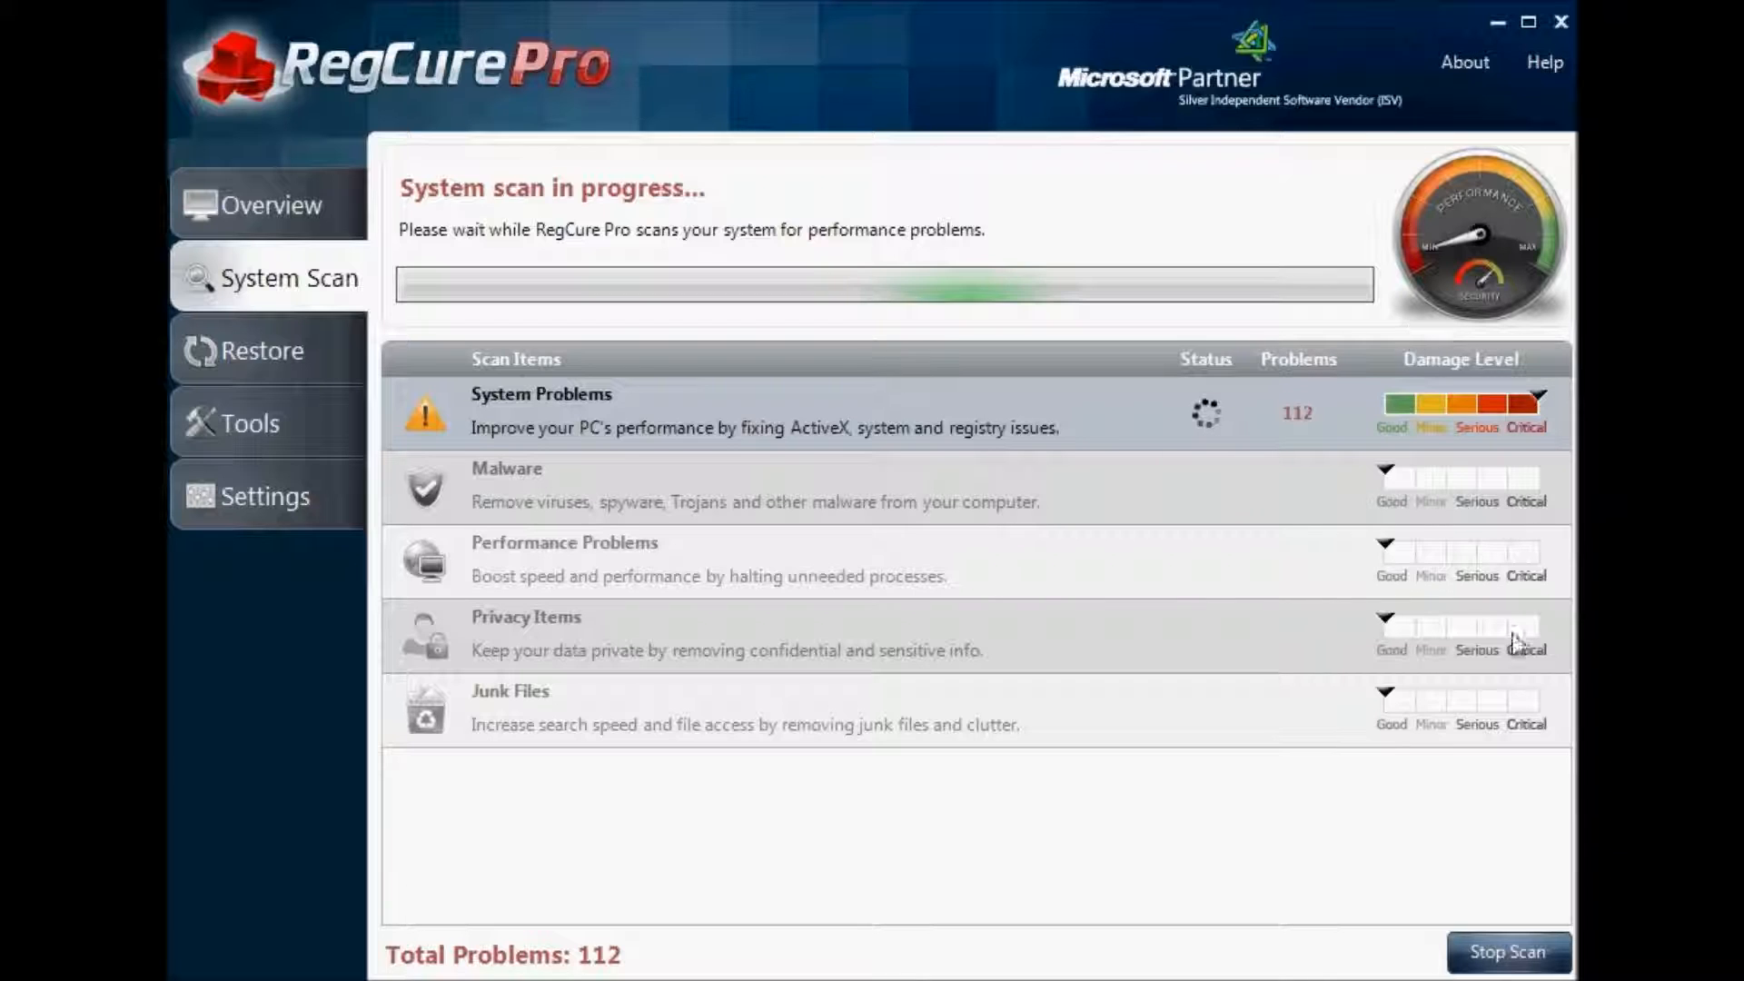
{"action": "mouse_move", "coordinate": [983, 725]}
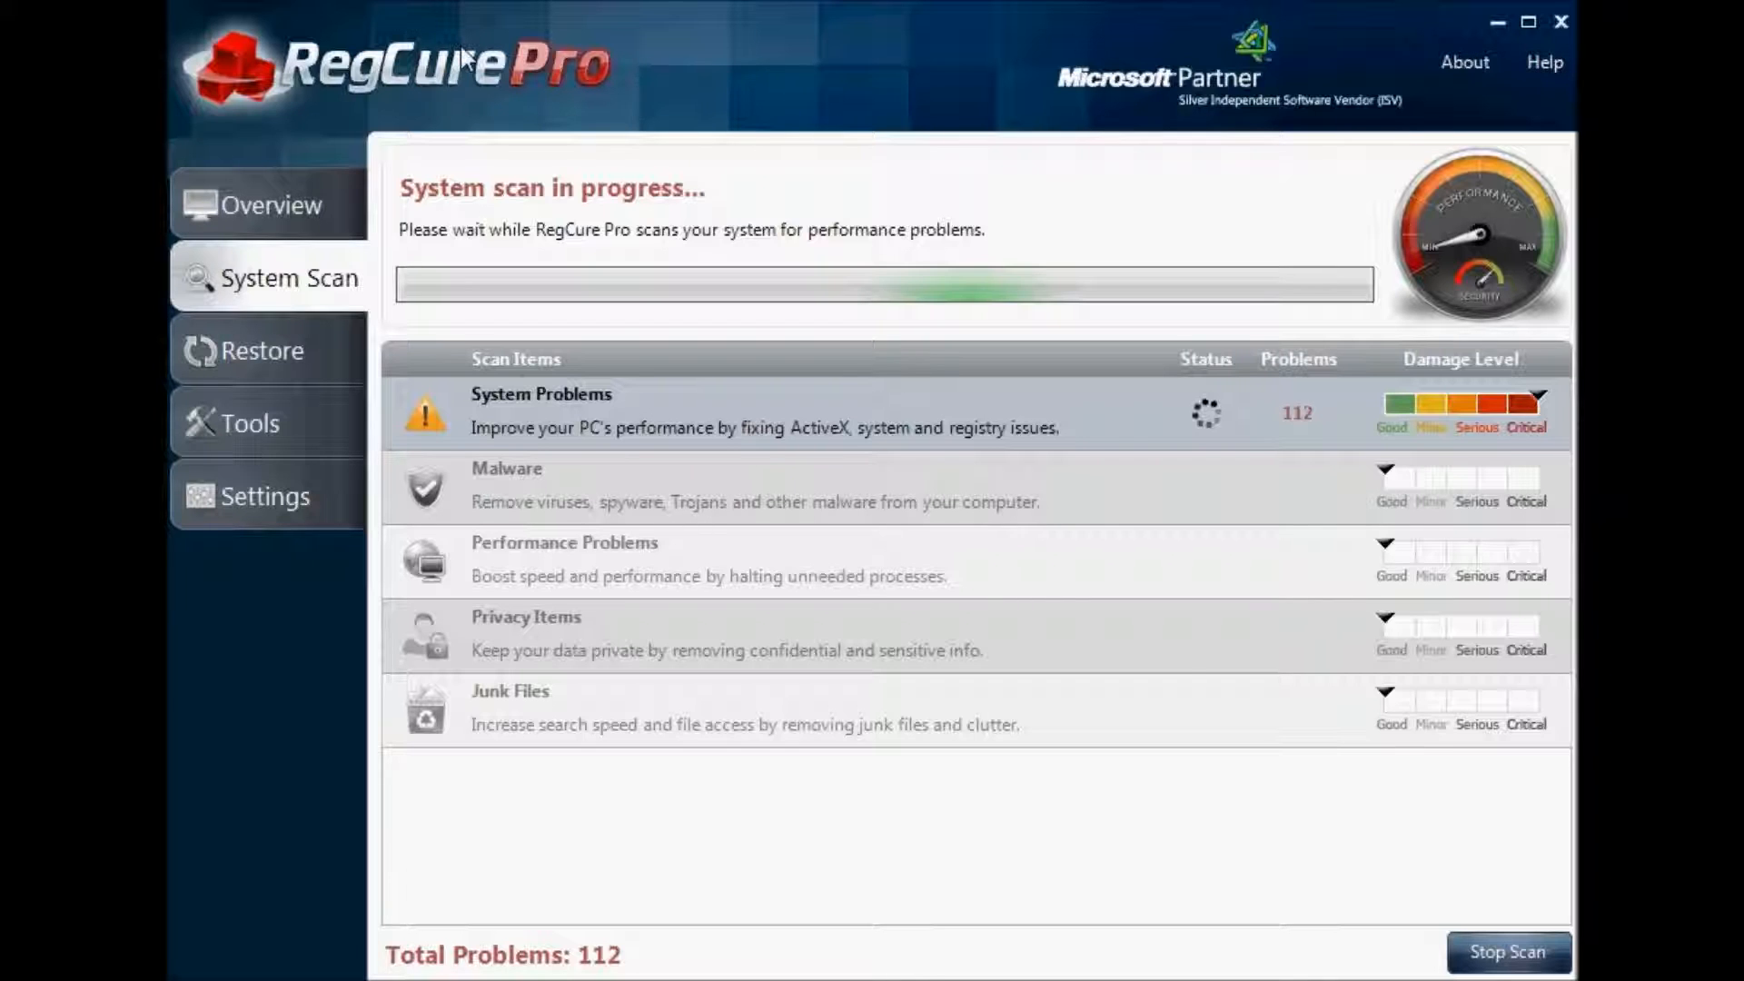
Show the Restore Point Manager listing four February 2012 restore points
{"action": "left_click", "coordinate": [264, 345]}
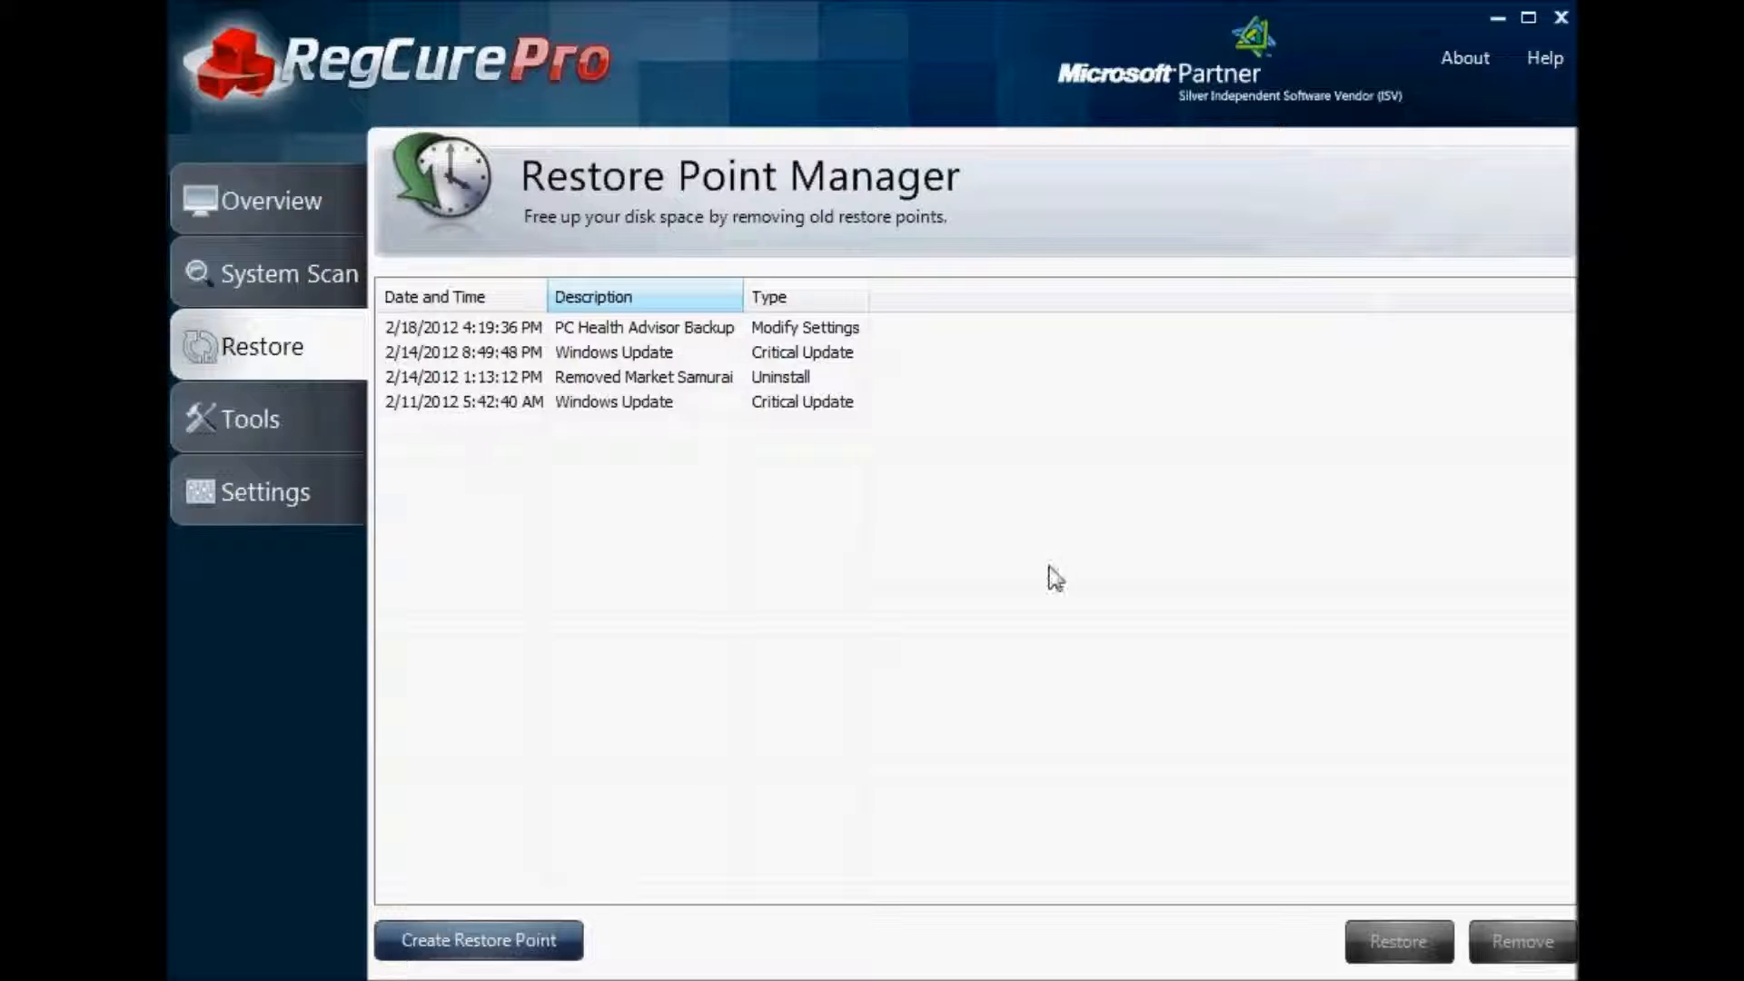
{"action": "mouse_move", "coordinate": [660, 446]}
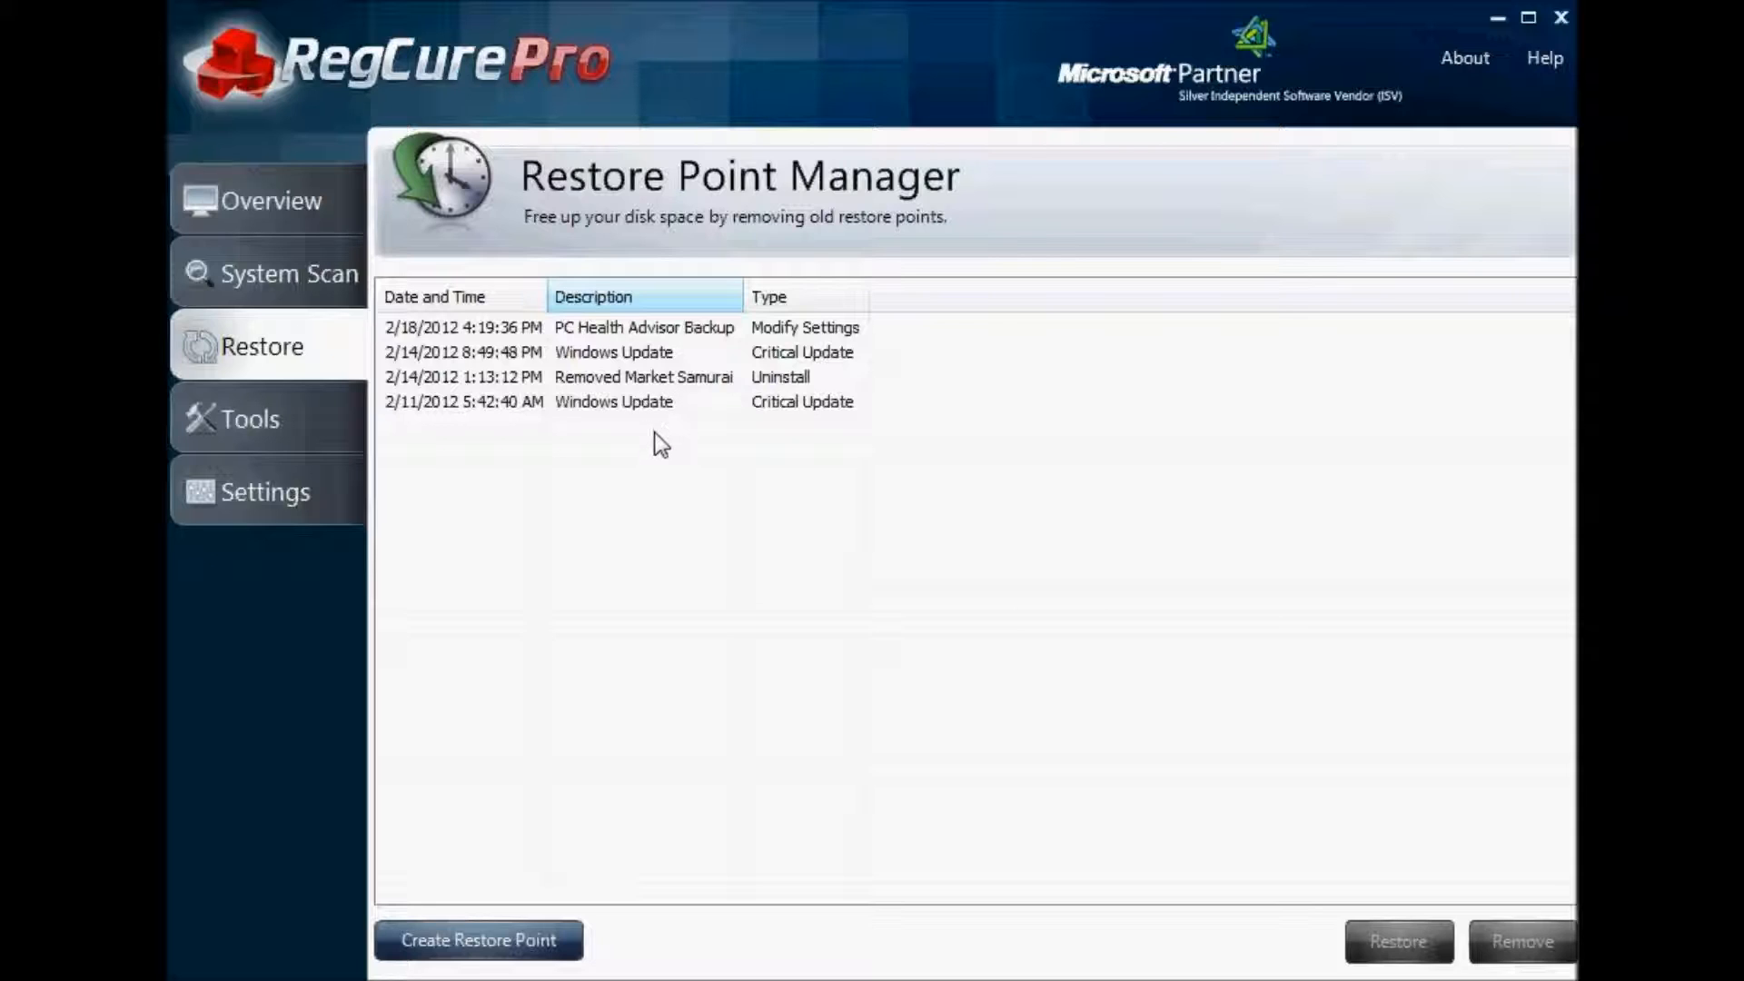
{"action": "mouse_move", "coordinate": [631, 432]}
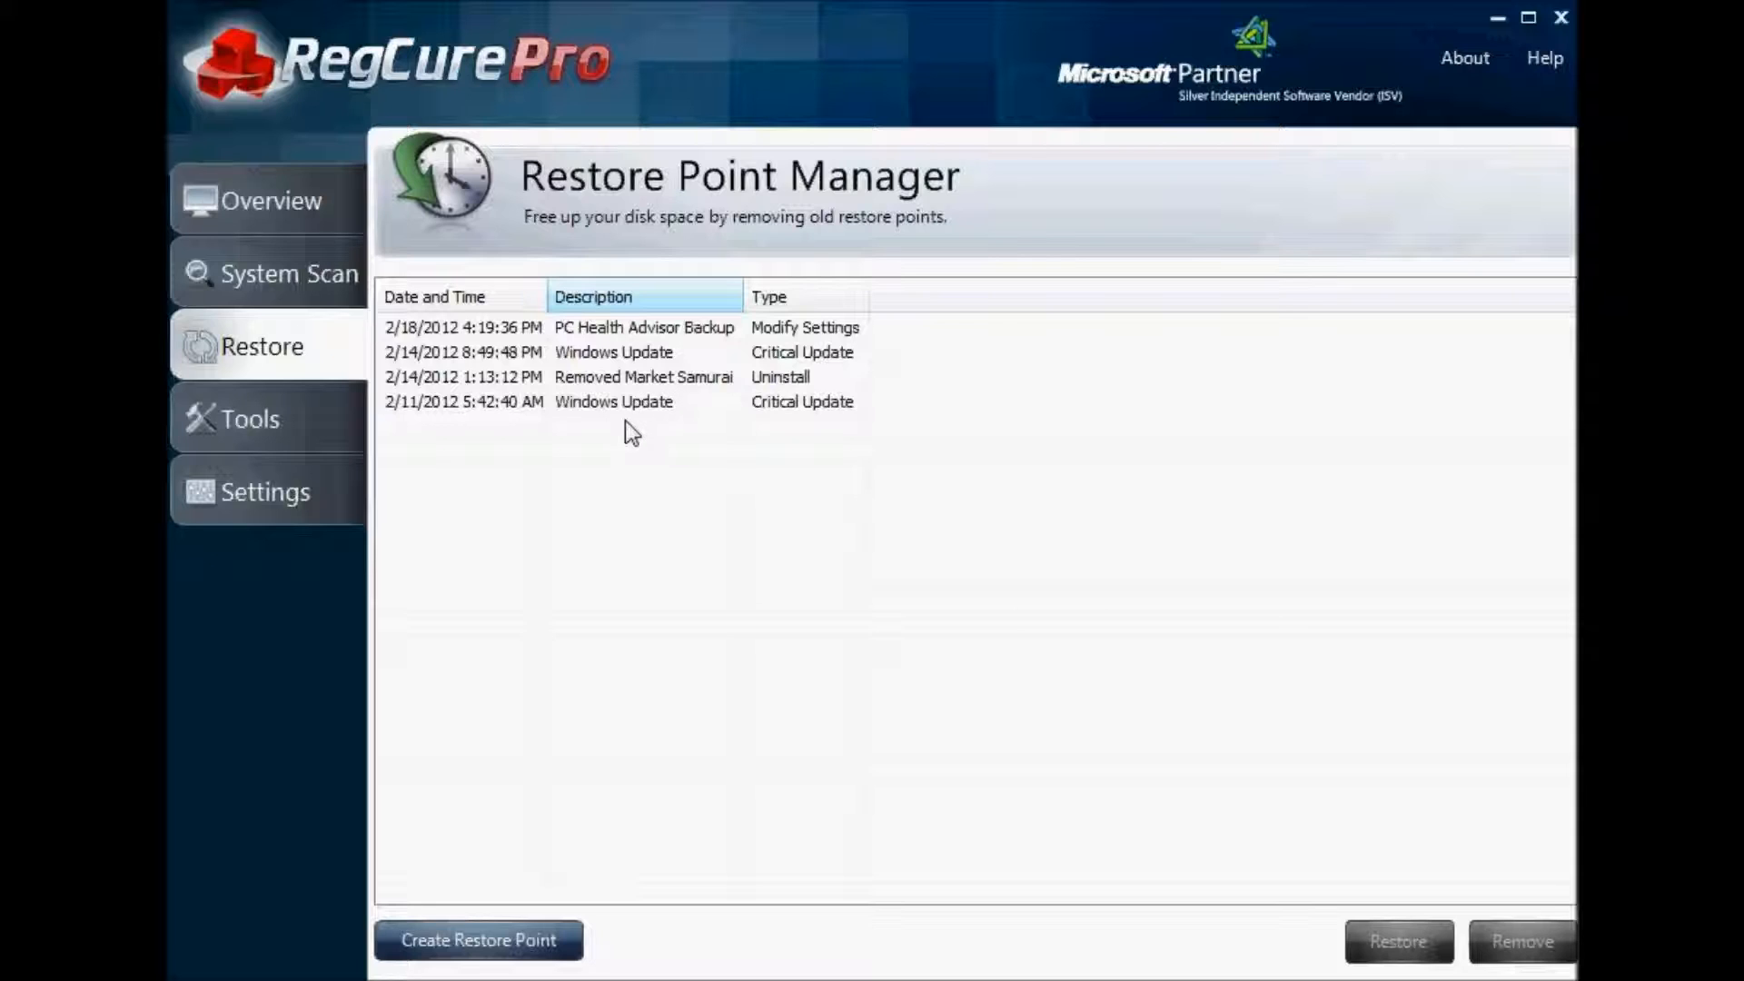
{"action": "mouse_move", "coordinate": [514, 404]}
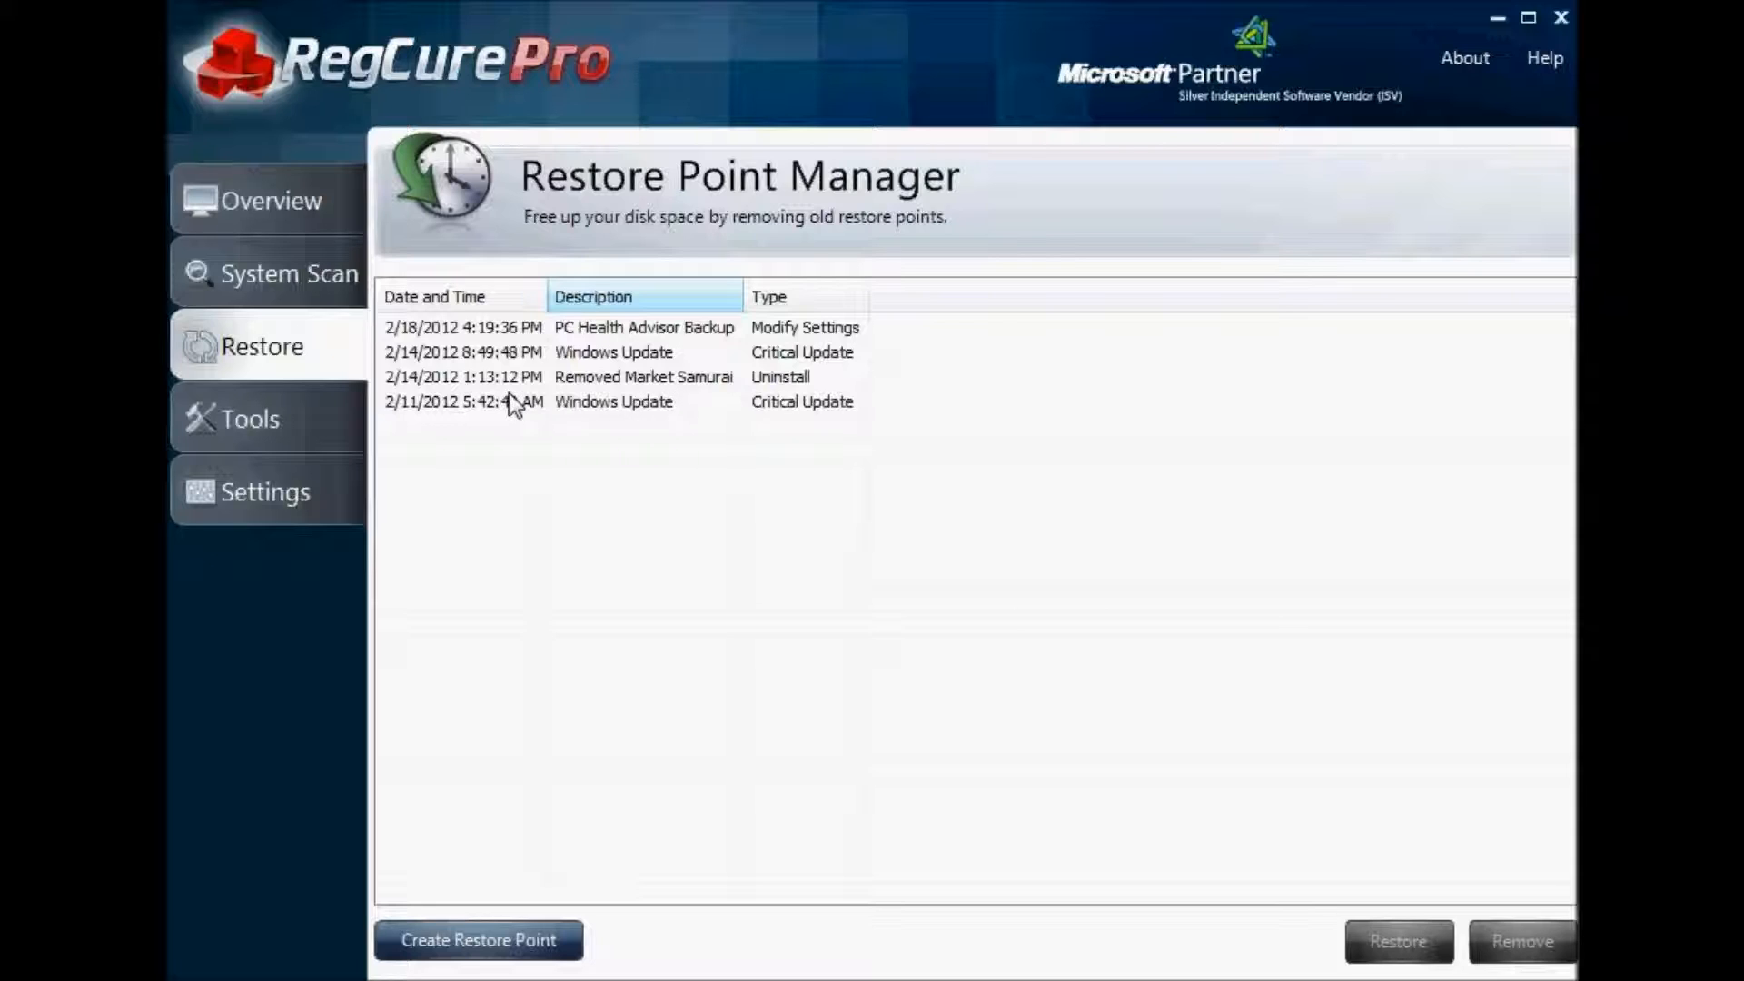
{"action": "mouse_move", "coordinate": [525, 225]}
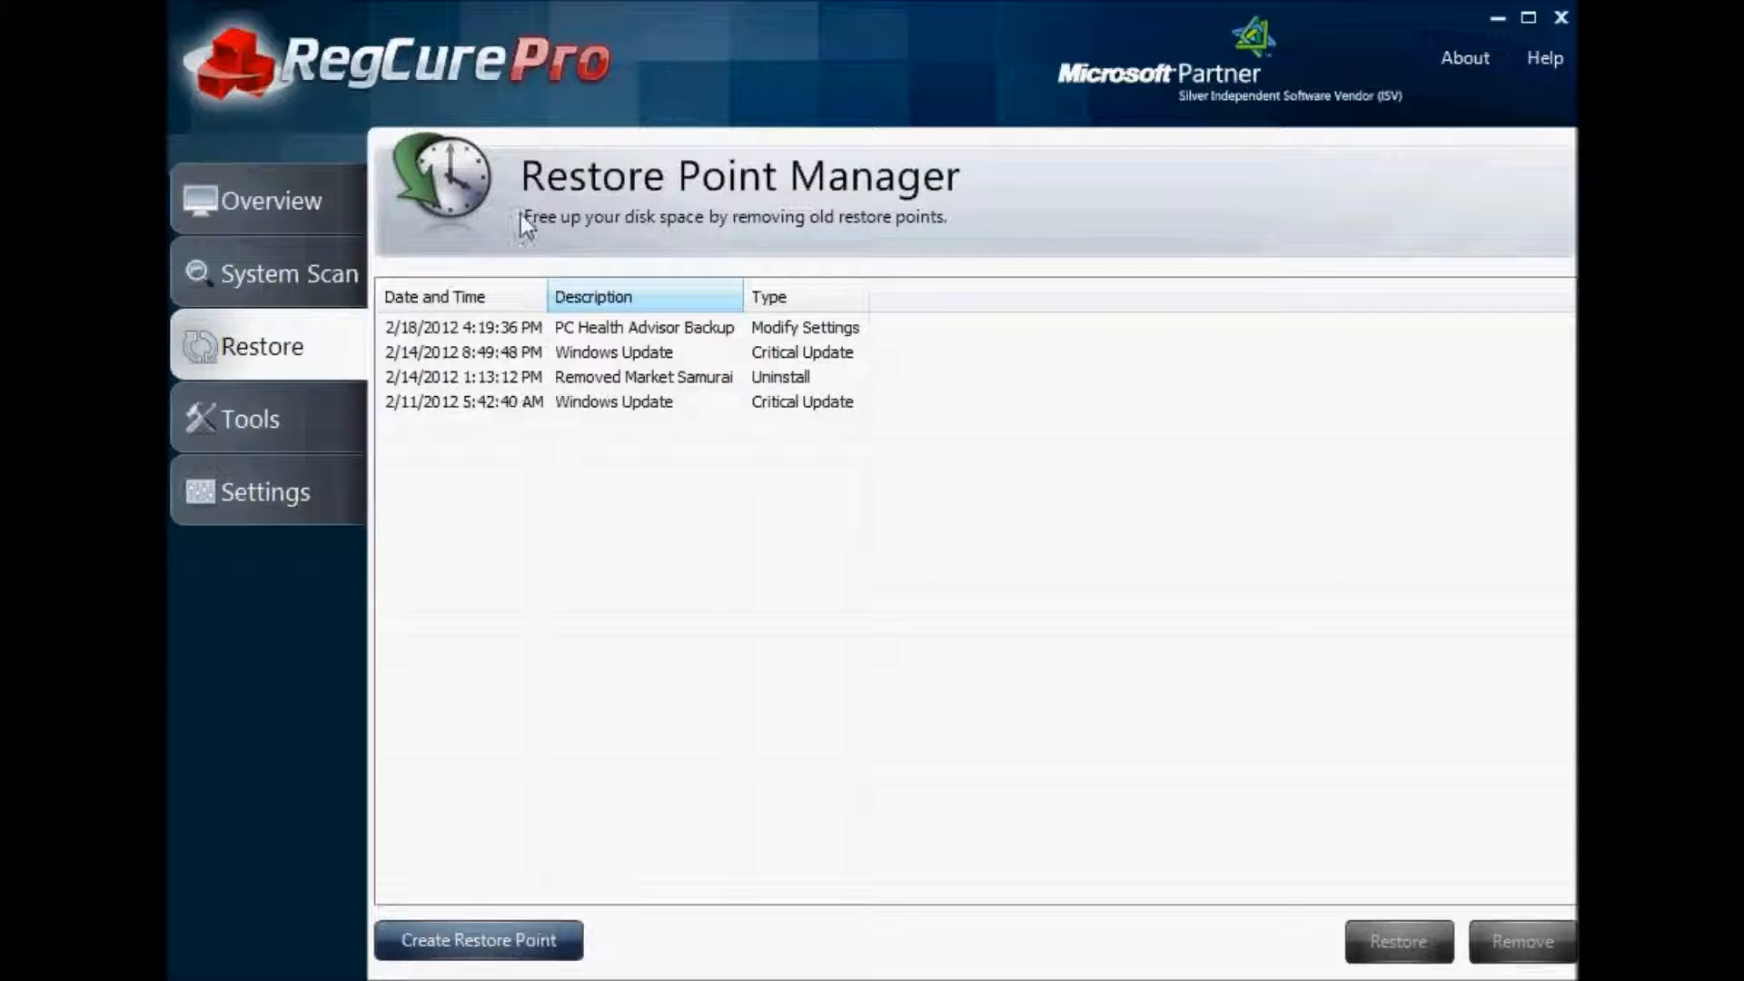
{"action": "left_click", "coordinate": [253, 418]}
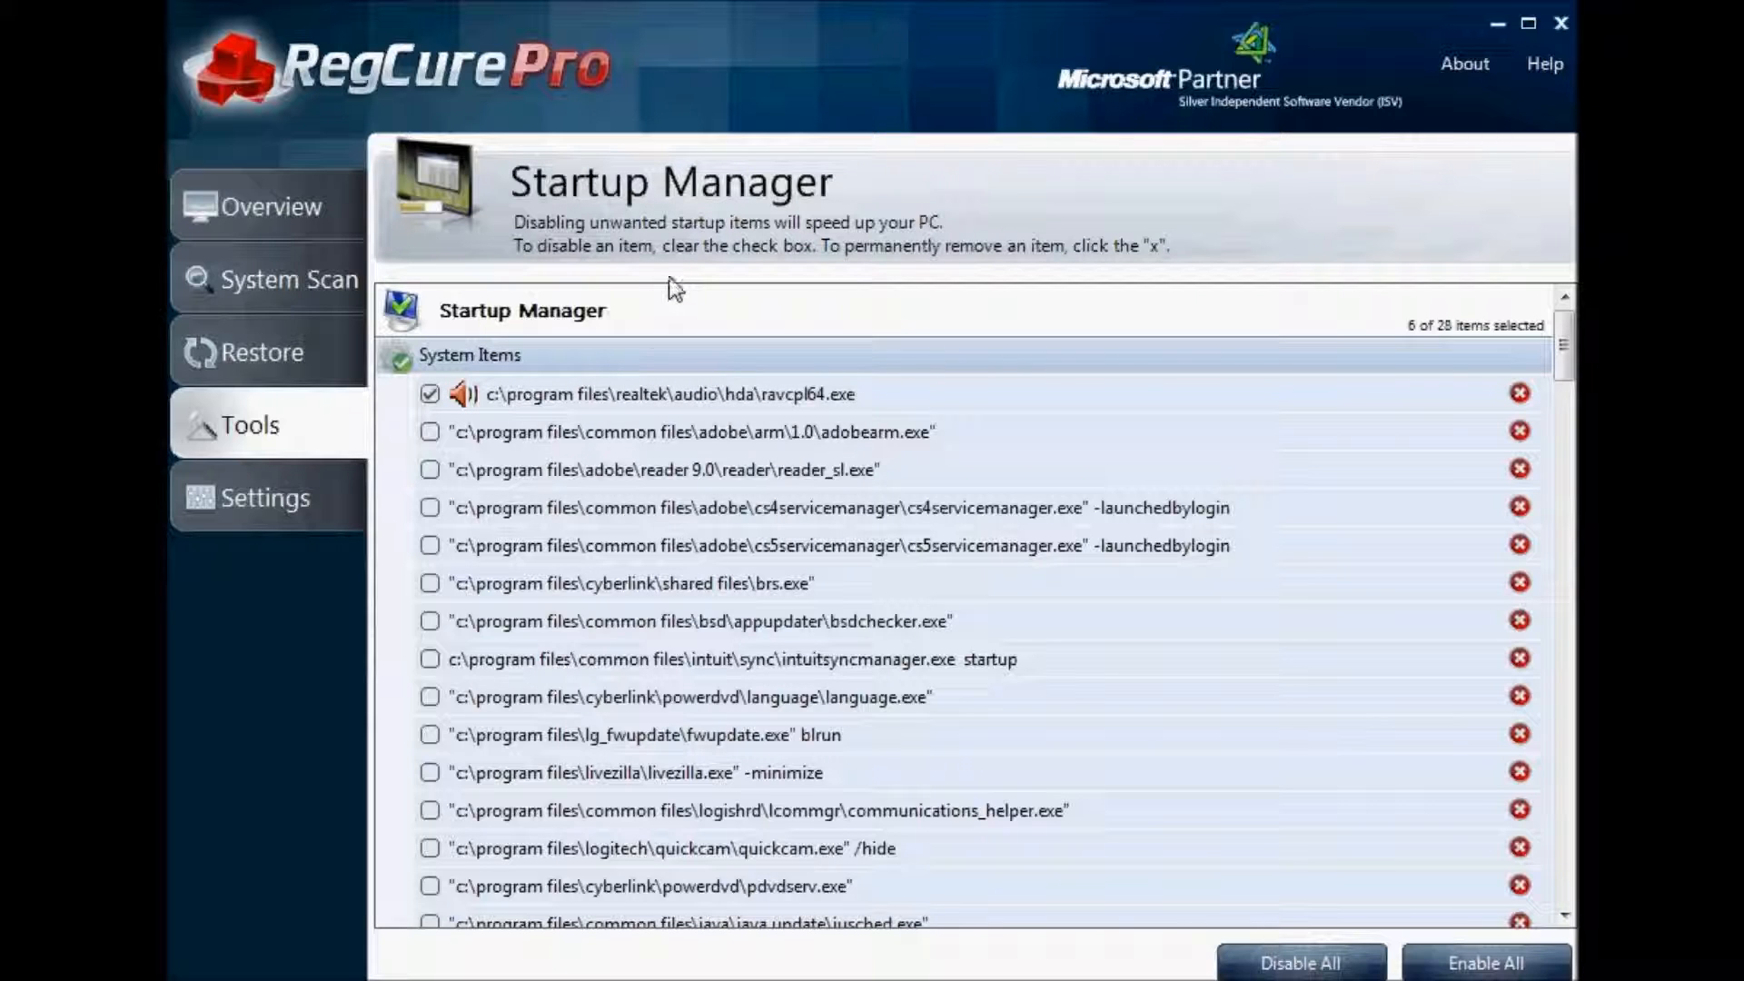
{"action": "mouse_move", "coordinate": [795, 258]}
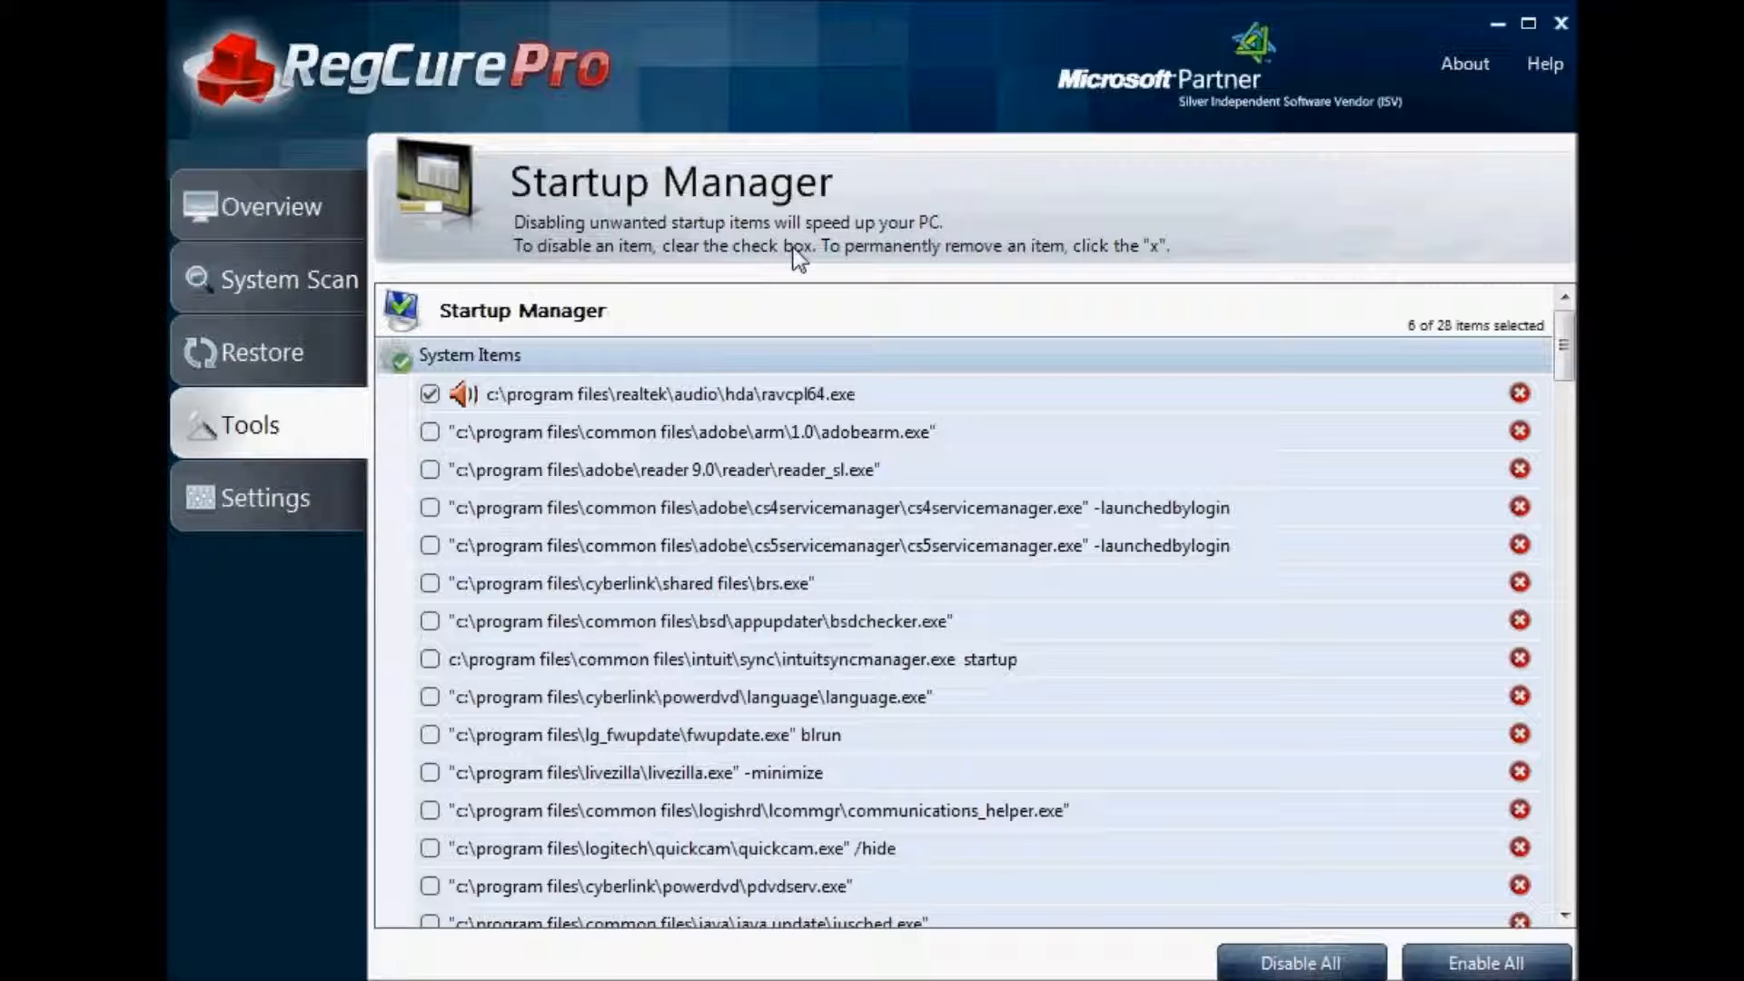
{"action": "mouse_move", "coordinate": [864, 307]}
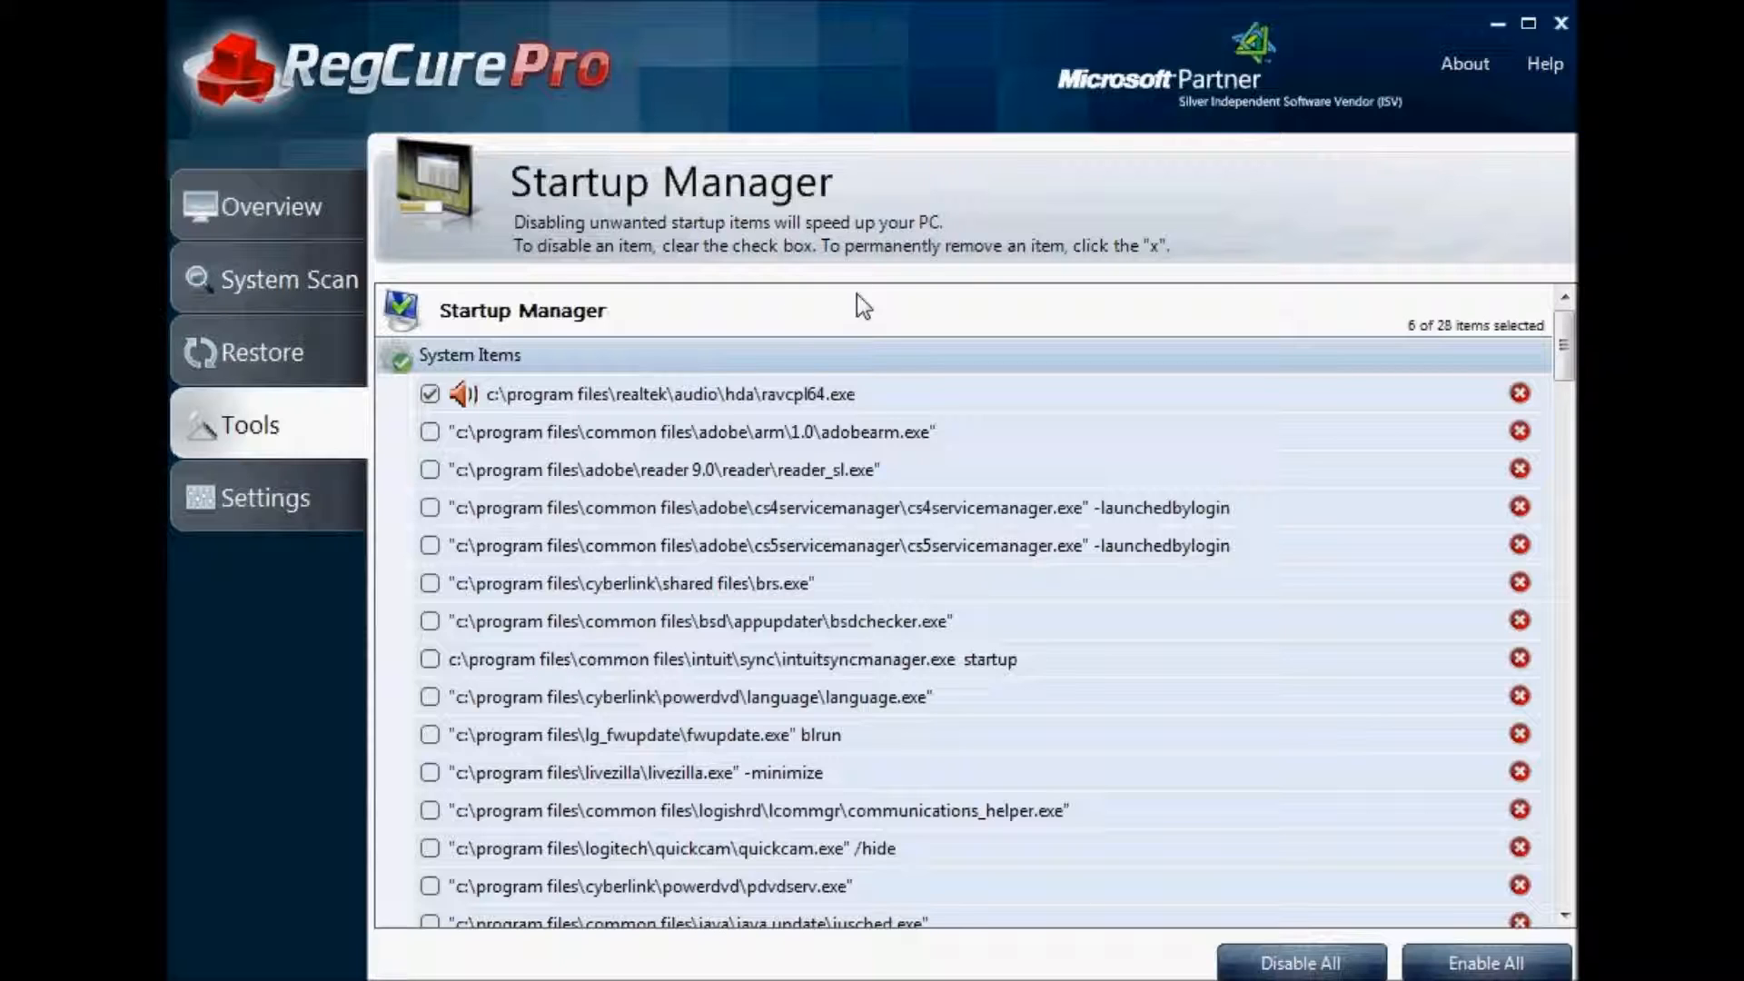
{"action": "mouse_move", "coordinate": [654, 343]}
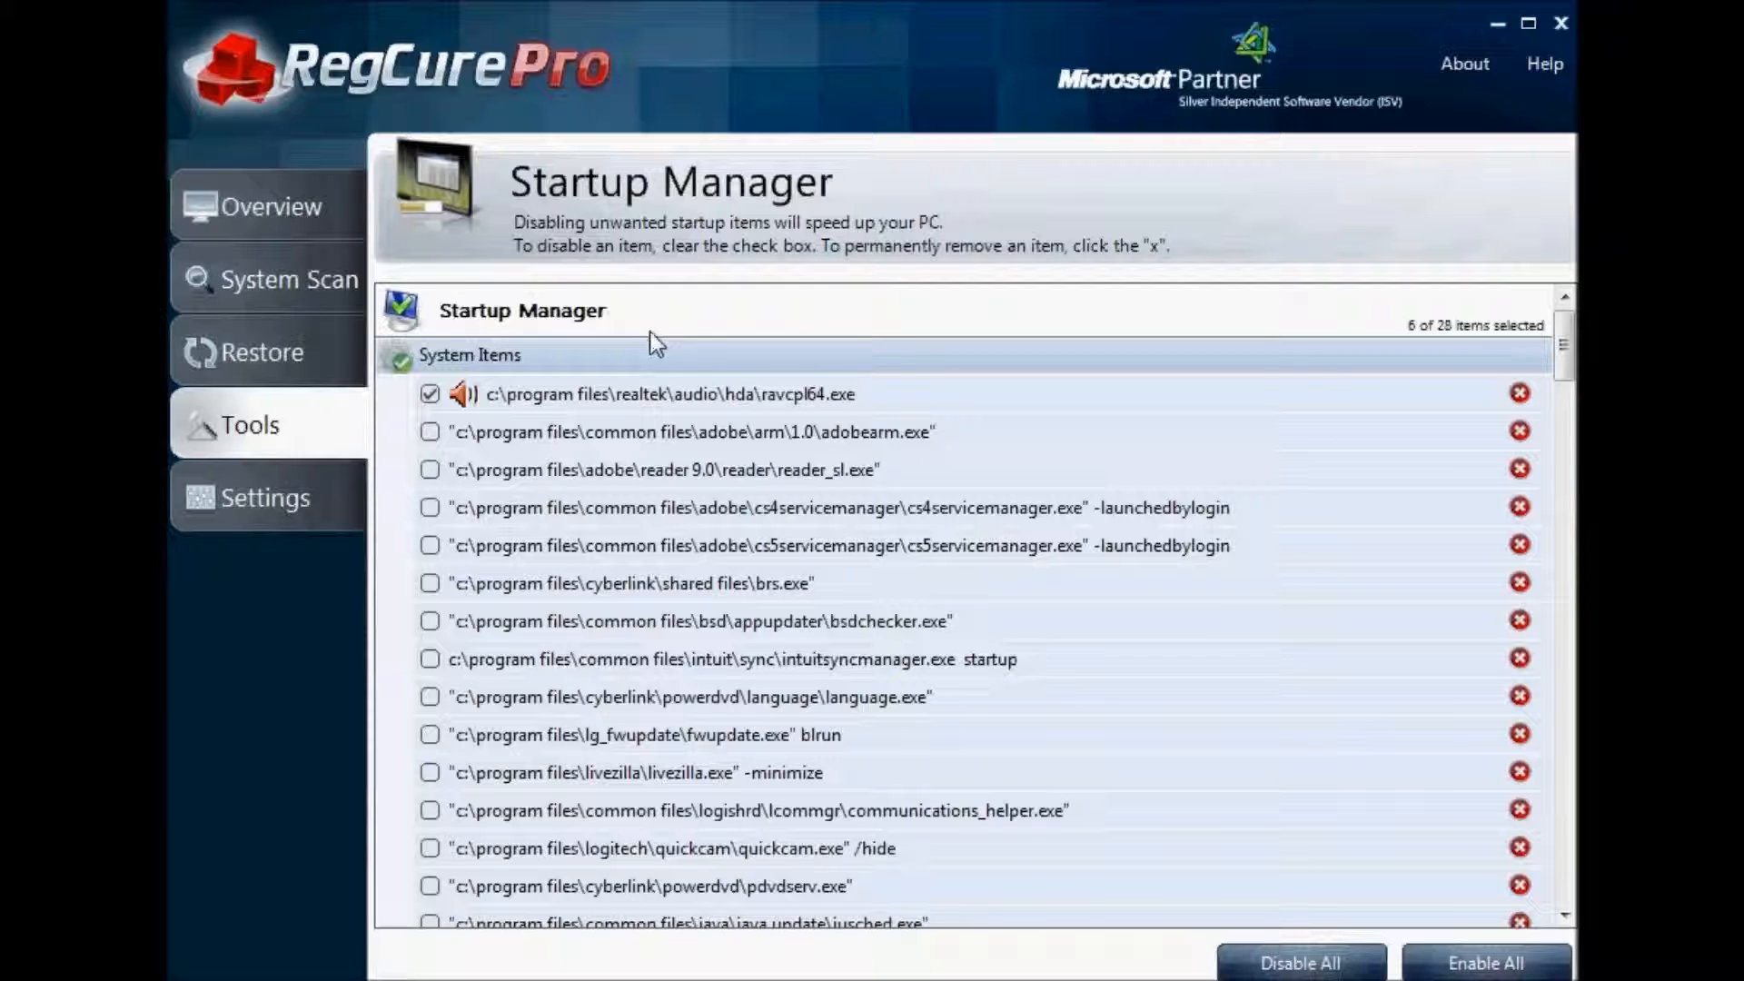
{"action": "mouse_move", "coordinate": [667, 440]}
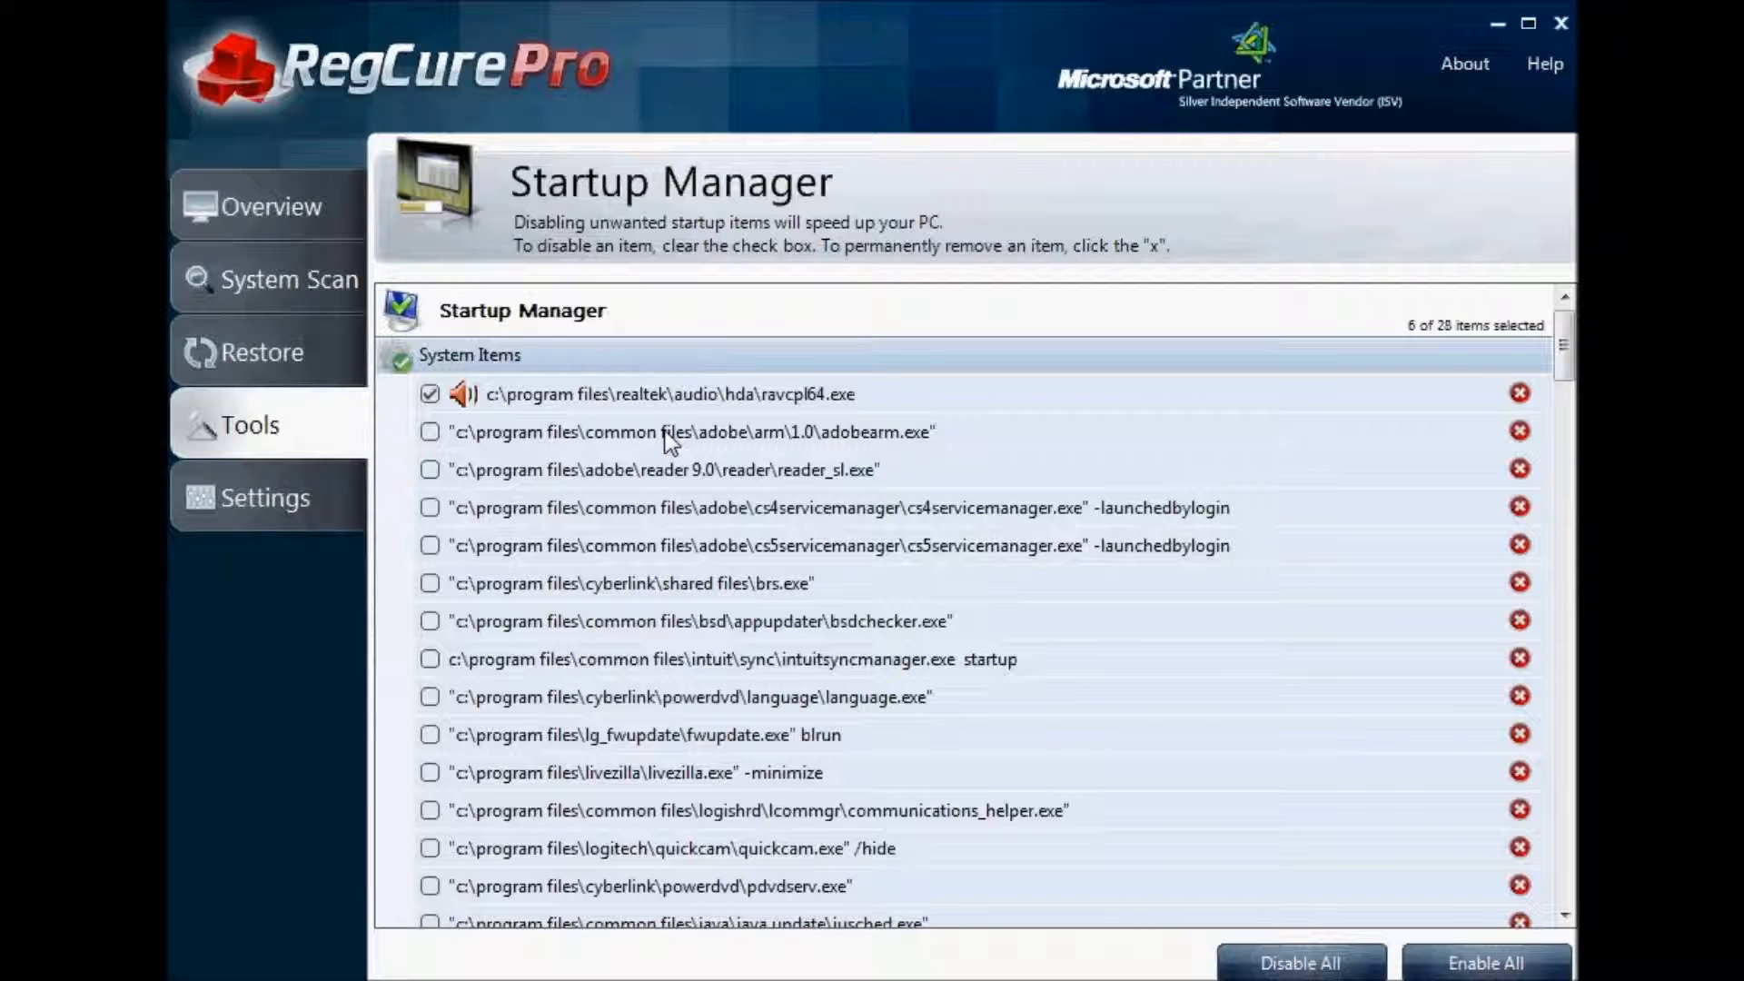
{"action": "mouse_move", "coordinate": [712, 478]}
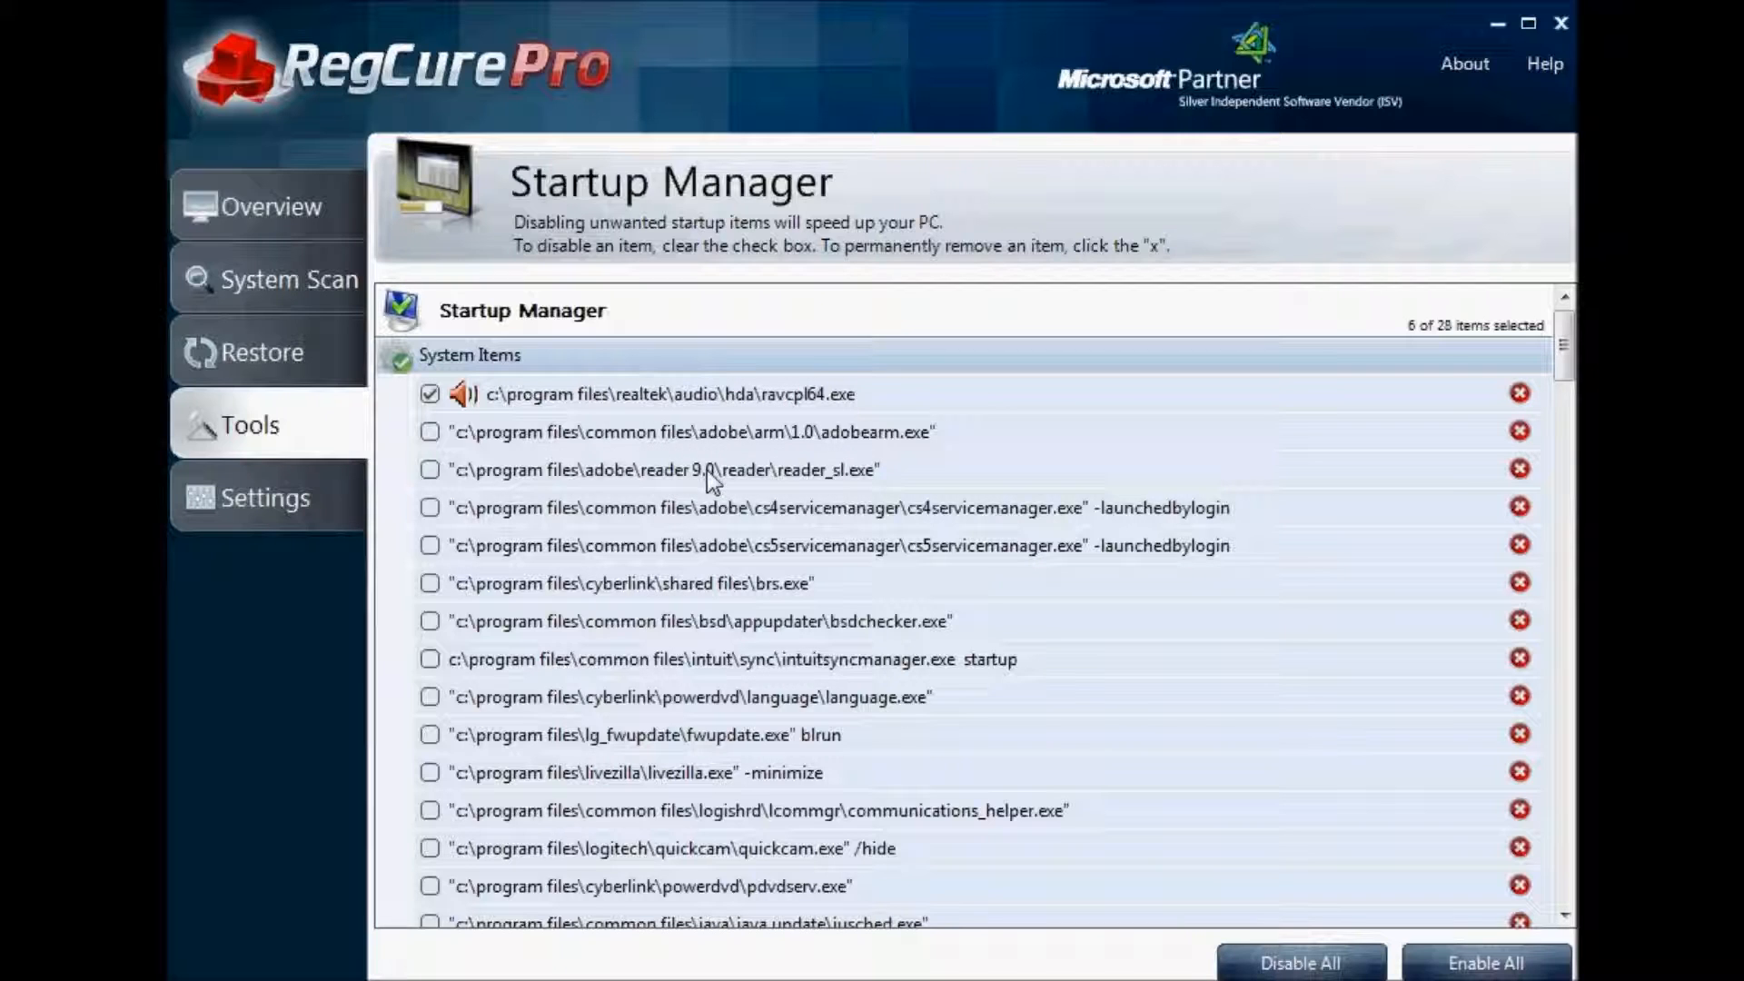
{"action": "mouse_move", "coordinate": [823, 587]}
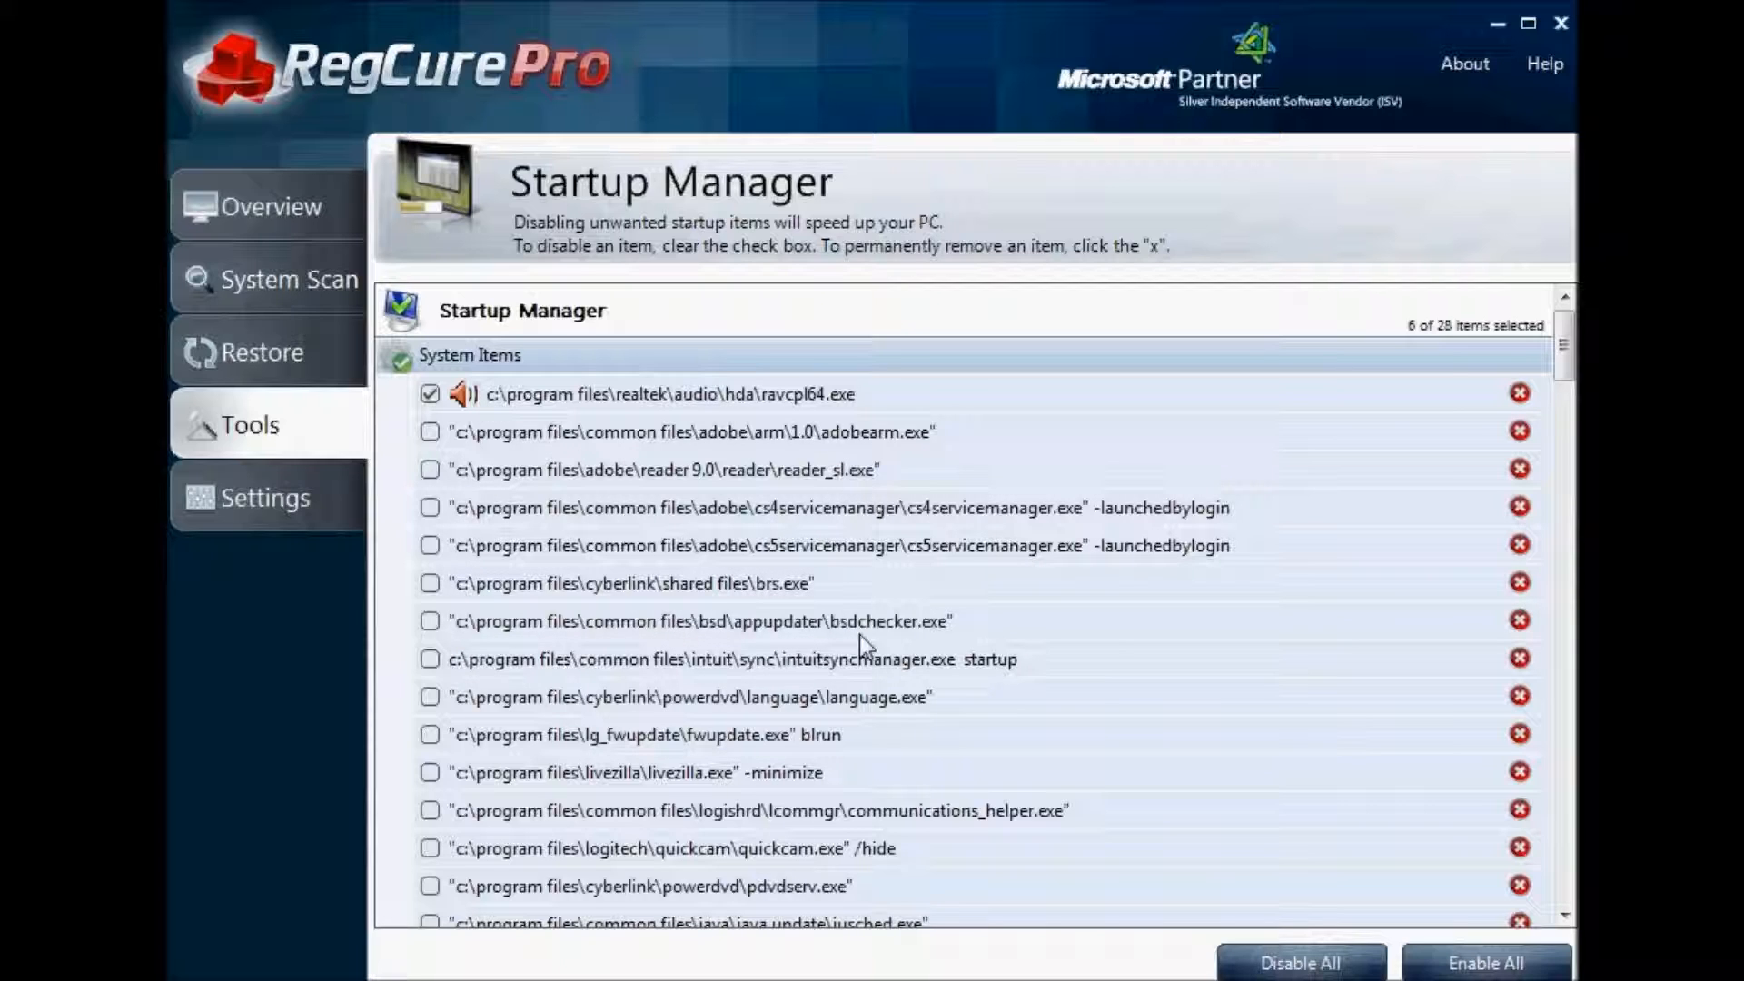
{"action": "mouse_move", "coordinate": [912, 634]}
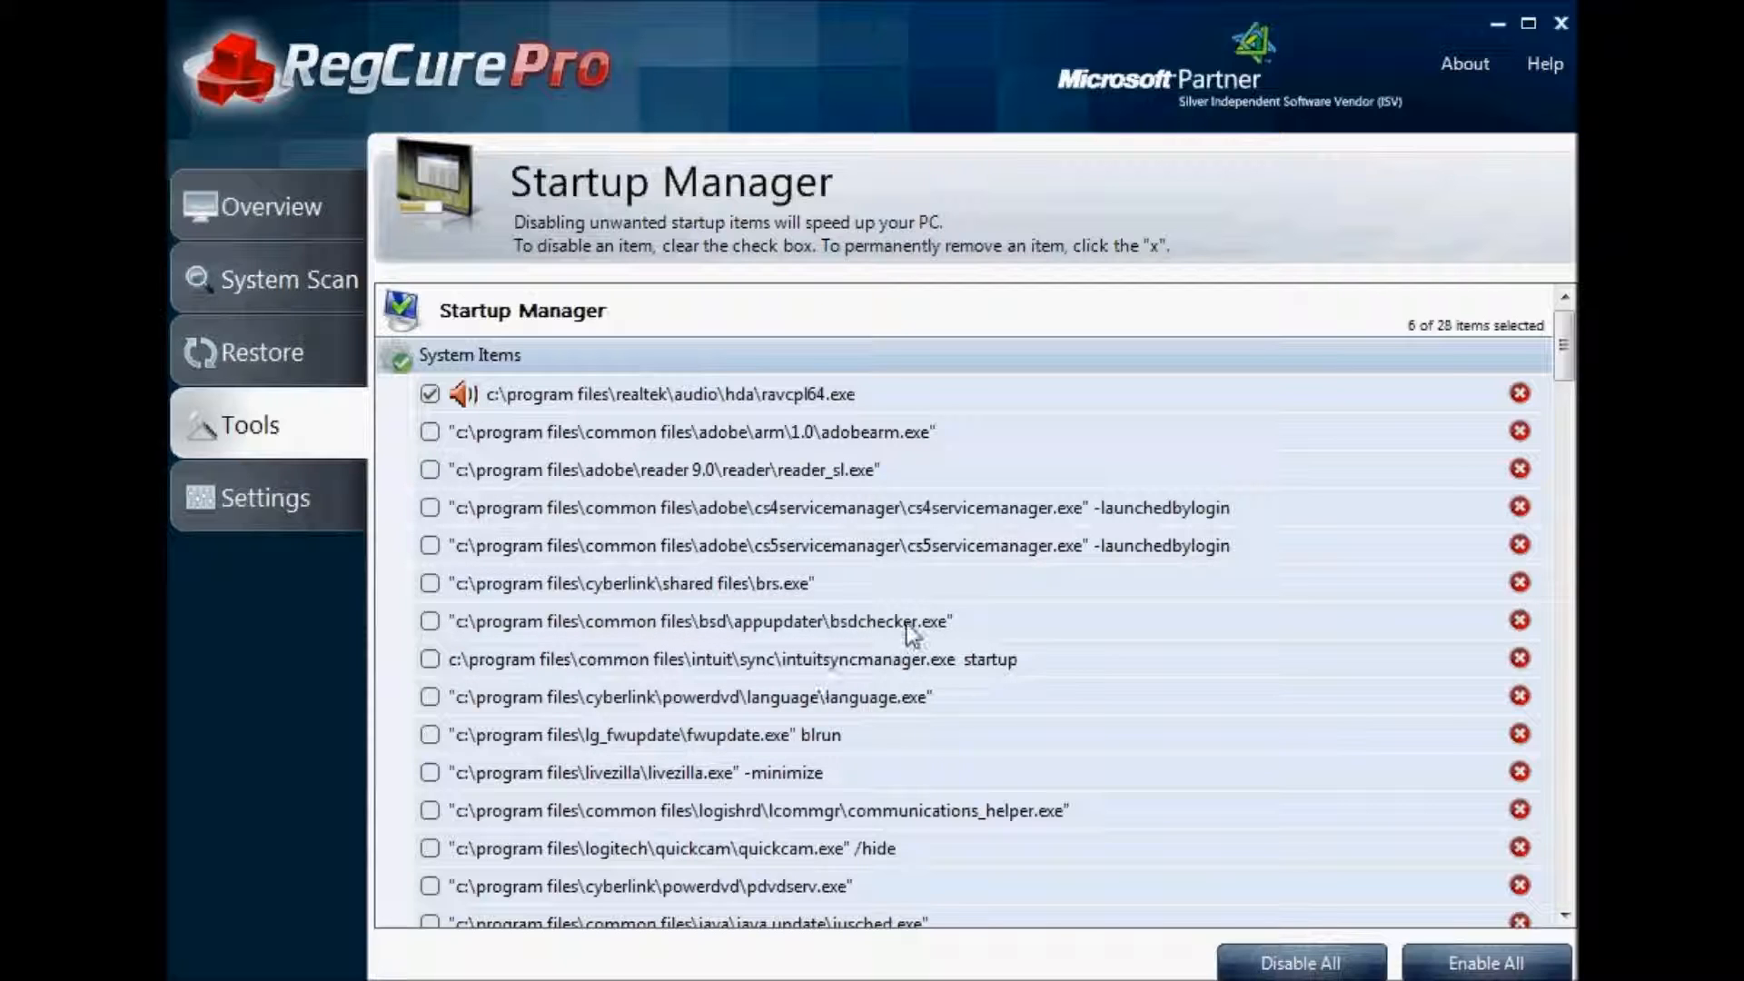
{"action": "mouse_move", "coordinate": [1018, 620]}
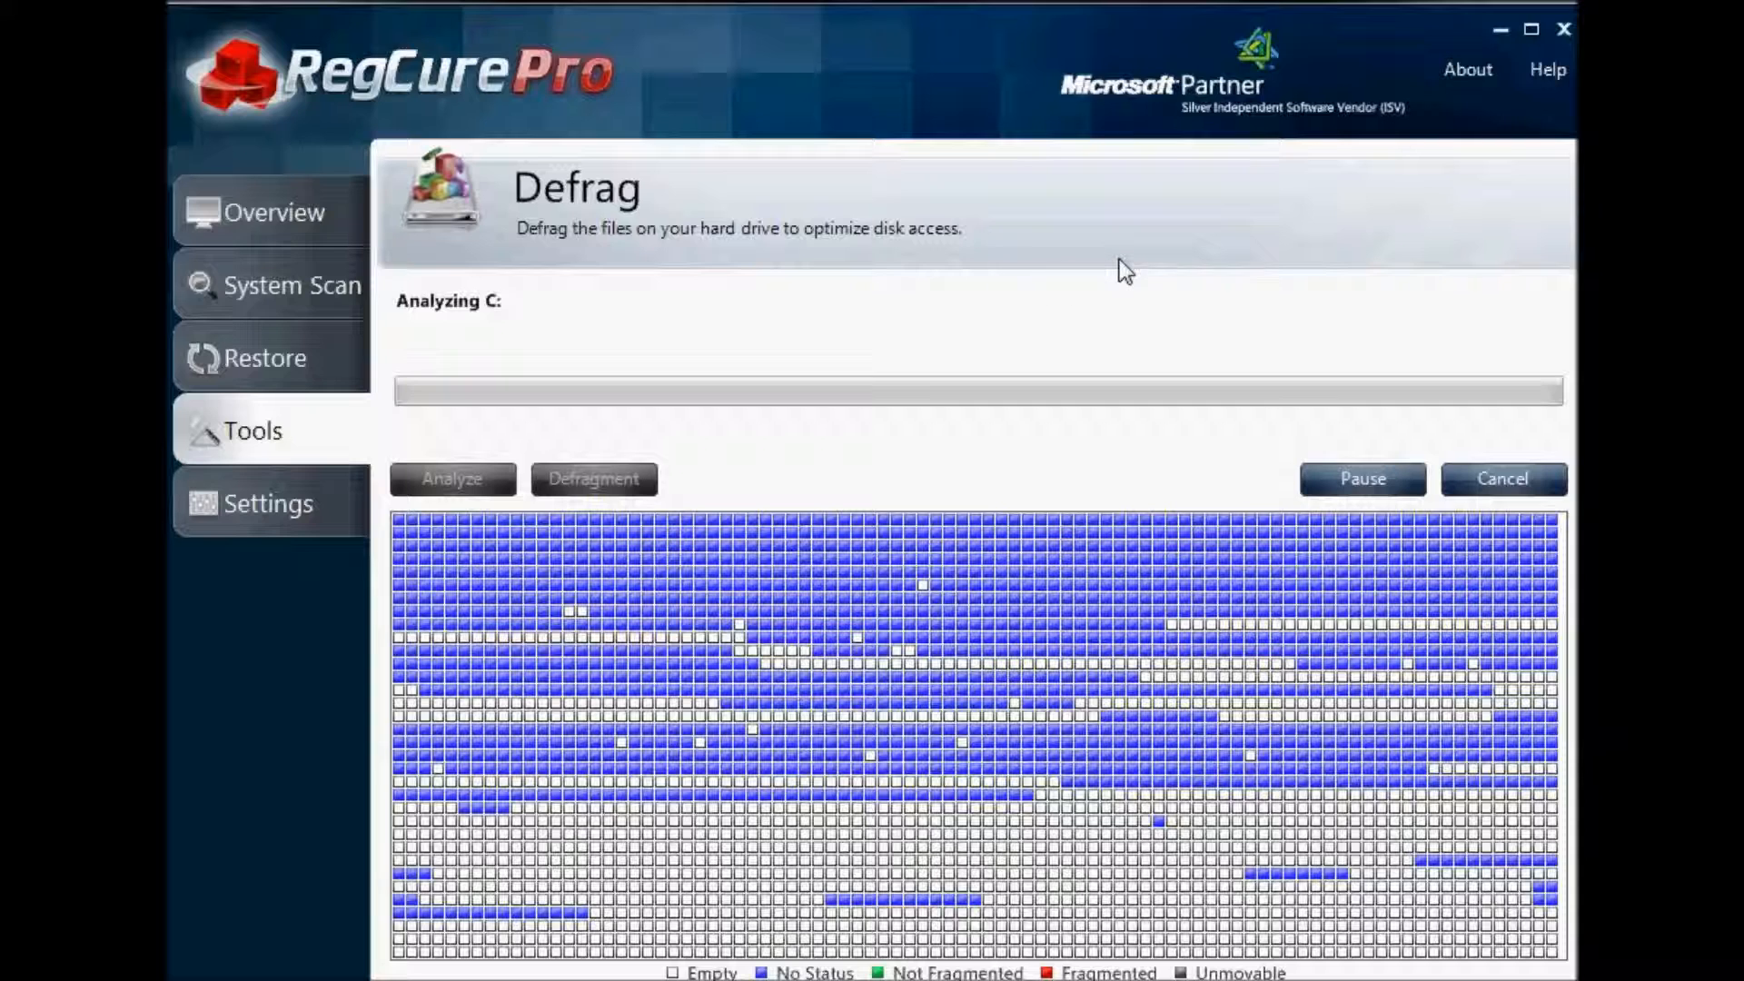
{"action": "mouse_move", "coordinate": [1264, 290]}
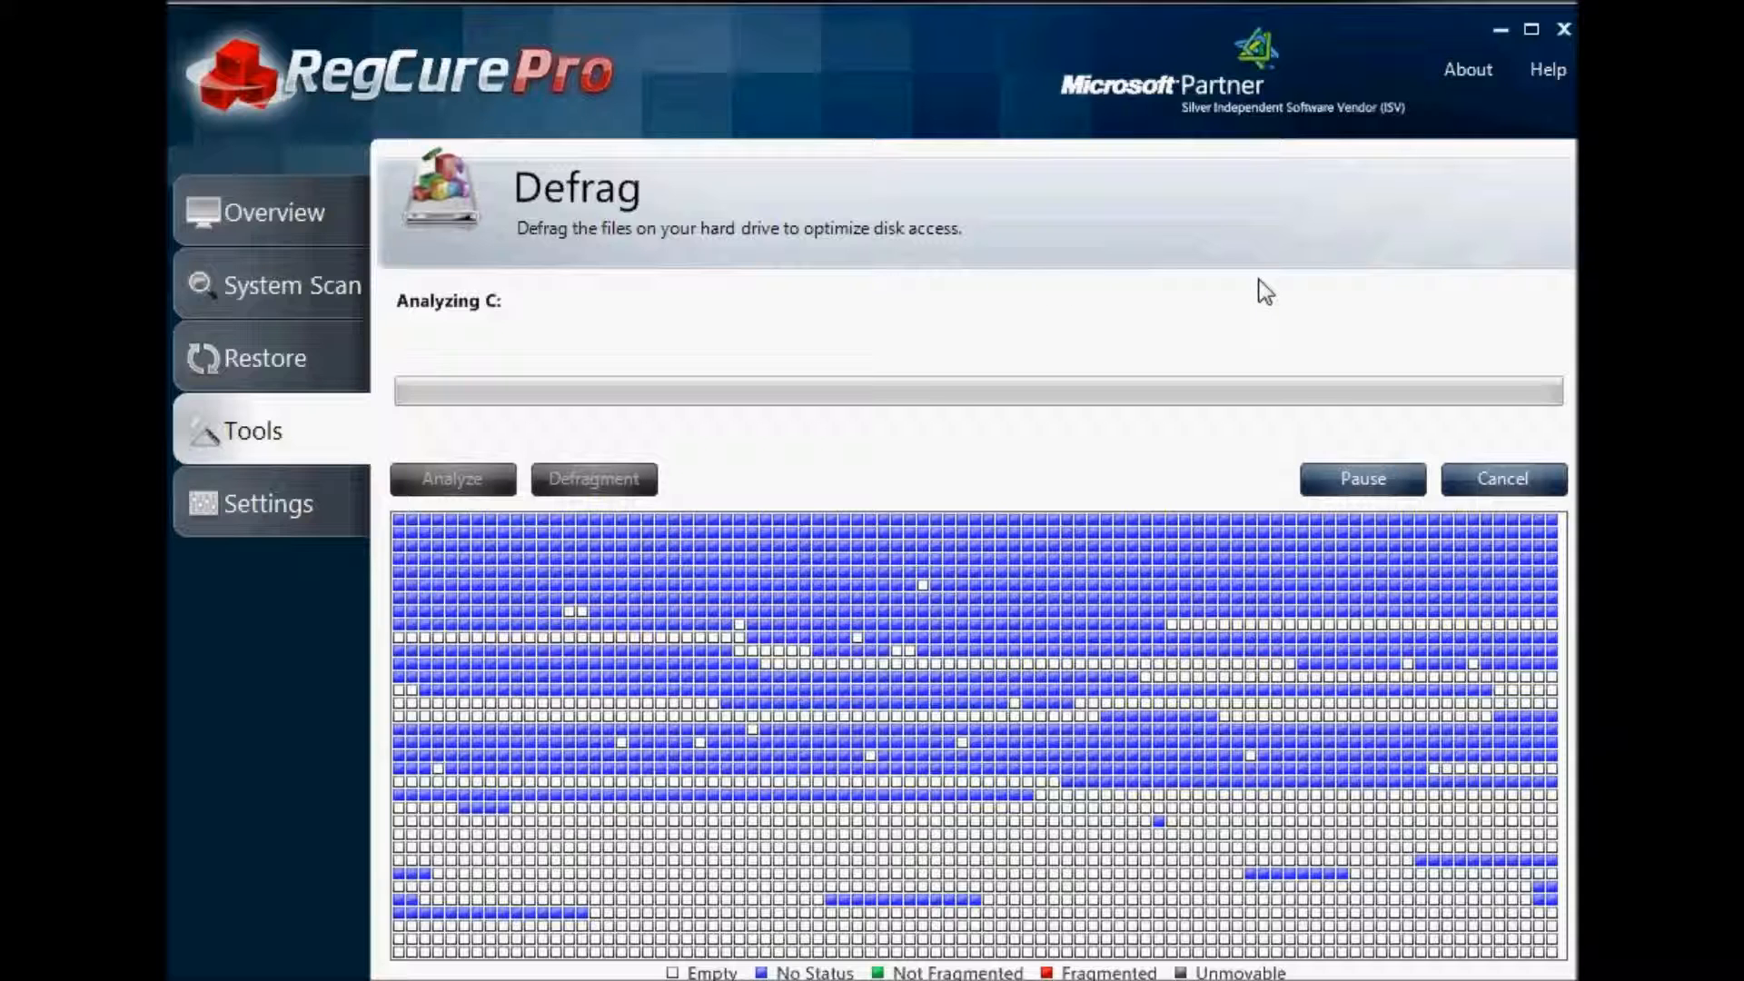
{"action": "mouse_move", "coordinate": [1513, 414]}
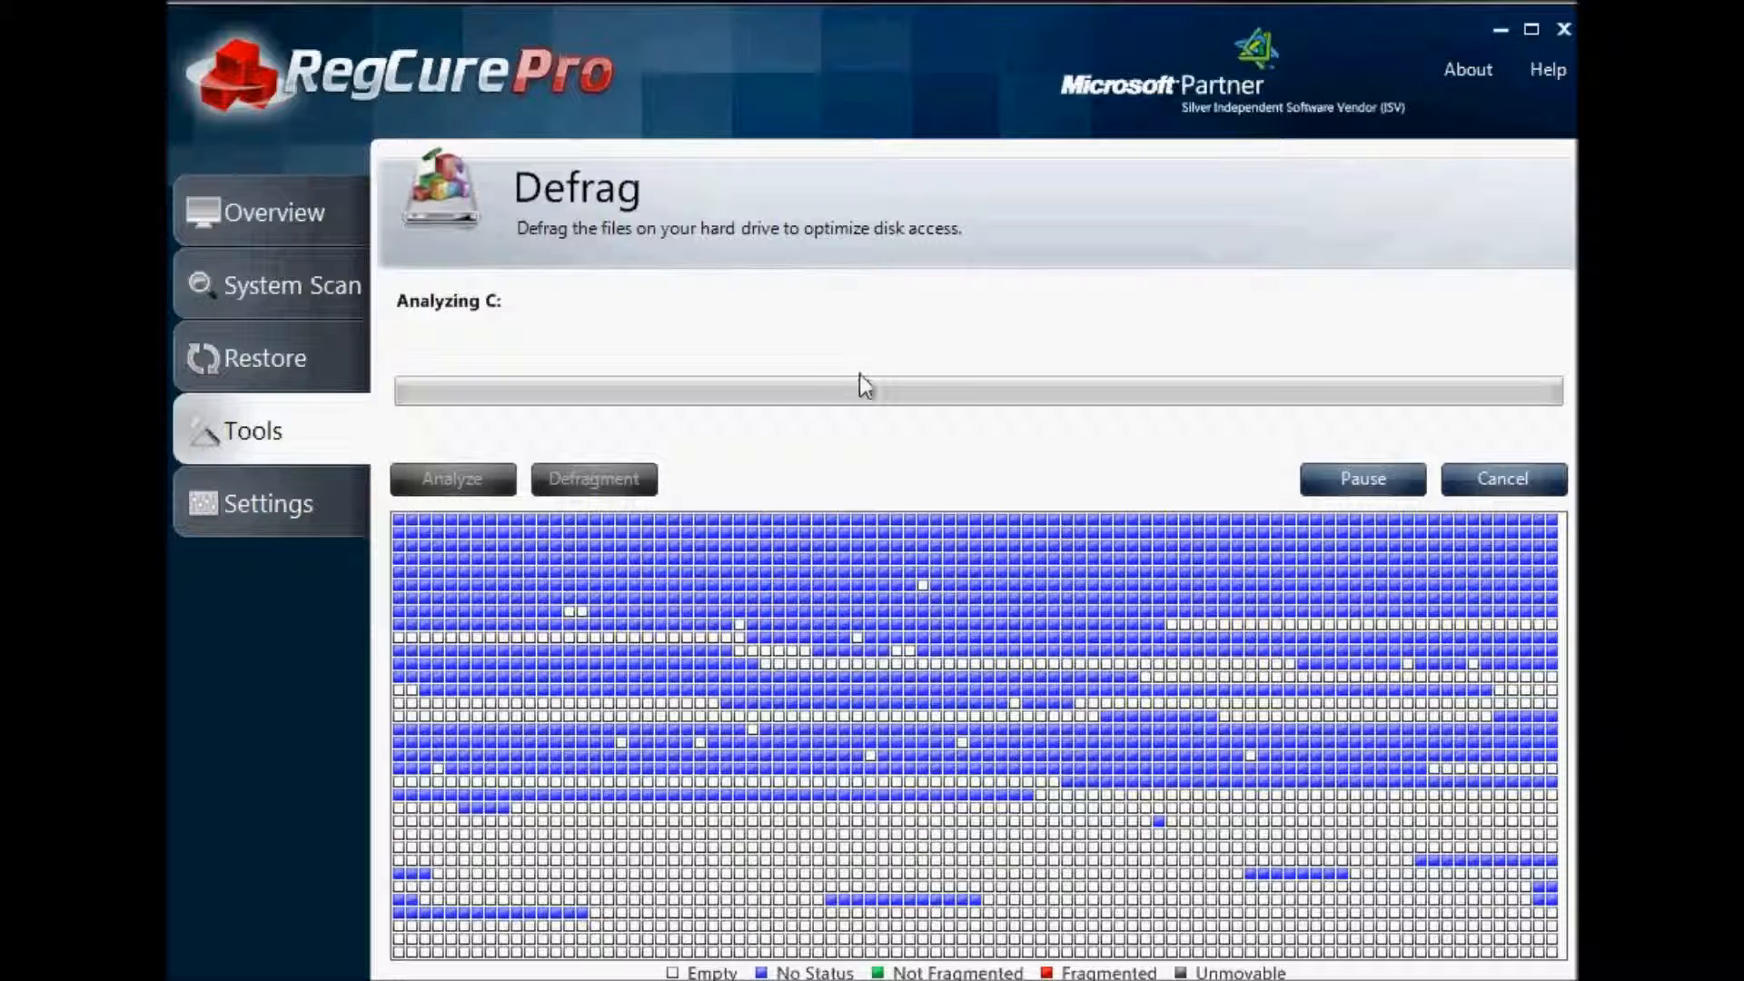
{"action": "mouse_move", "coordinate": [838, 398]}
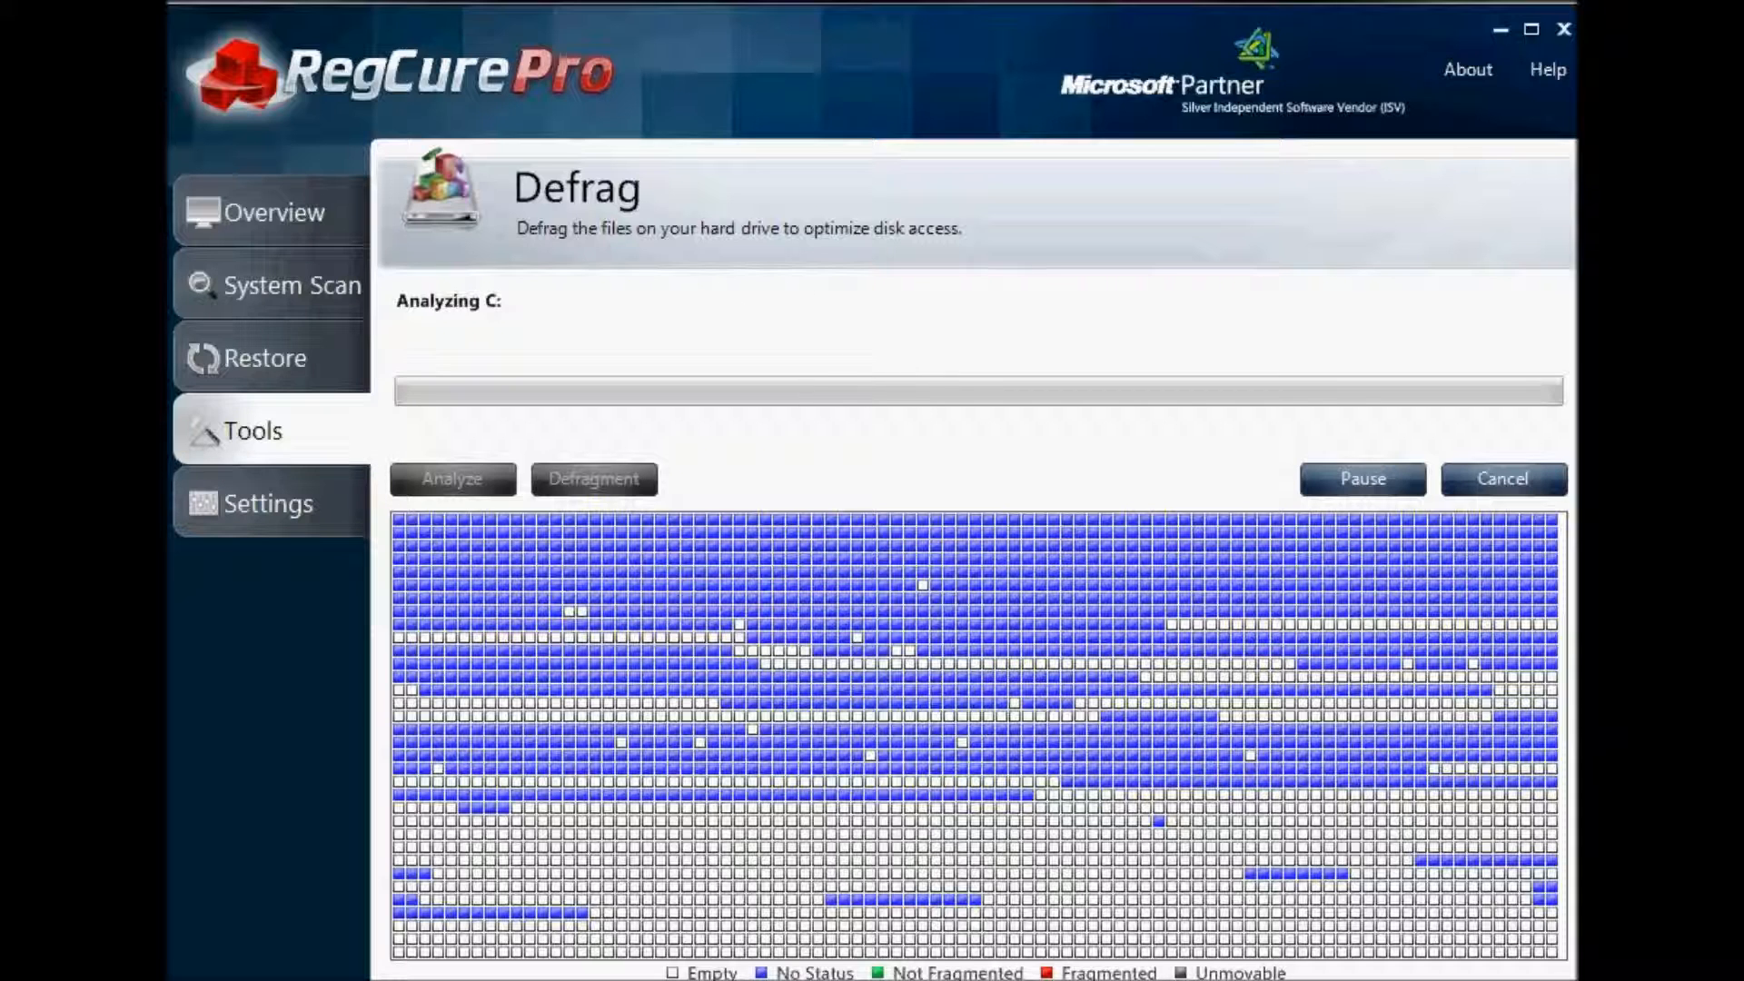
Switch to the Settings page with its six setting categories
{"action": "left_click", "coordinate": [267, 503]}
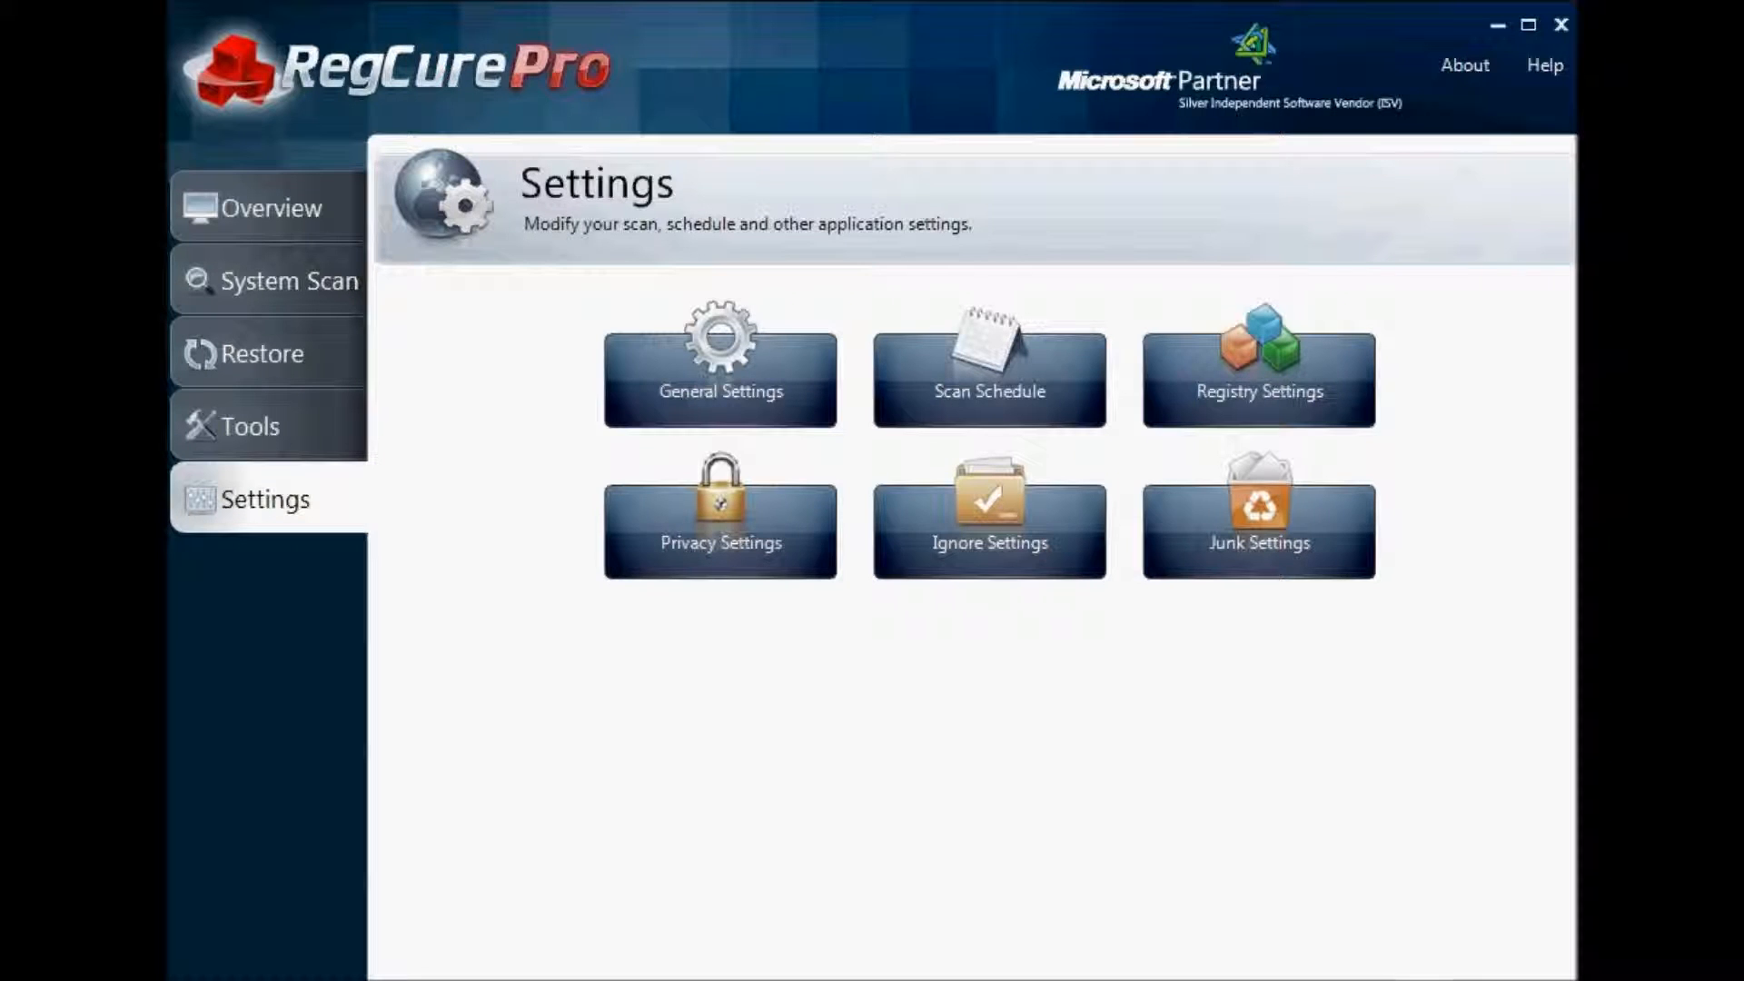
{"action": "mouse_move", "coordinate": [1077, 12]}
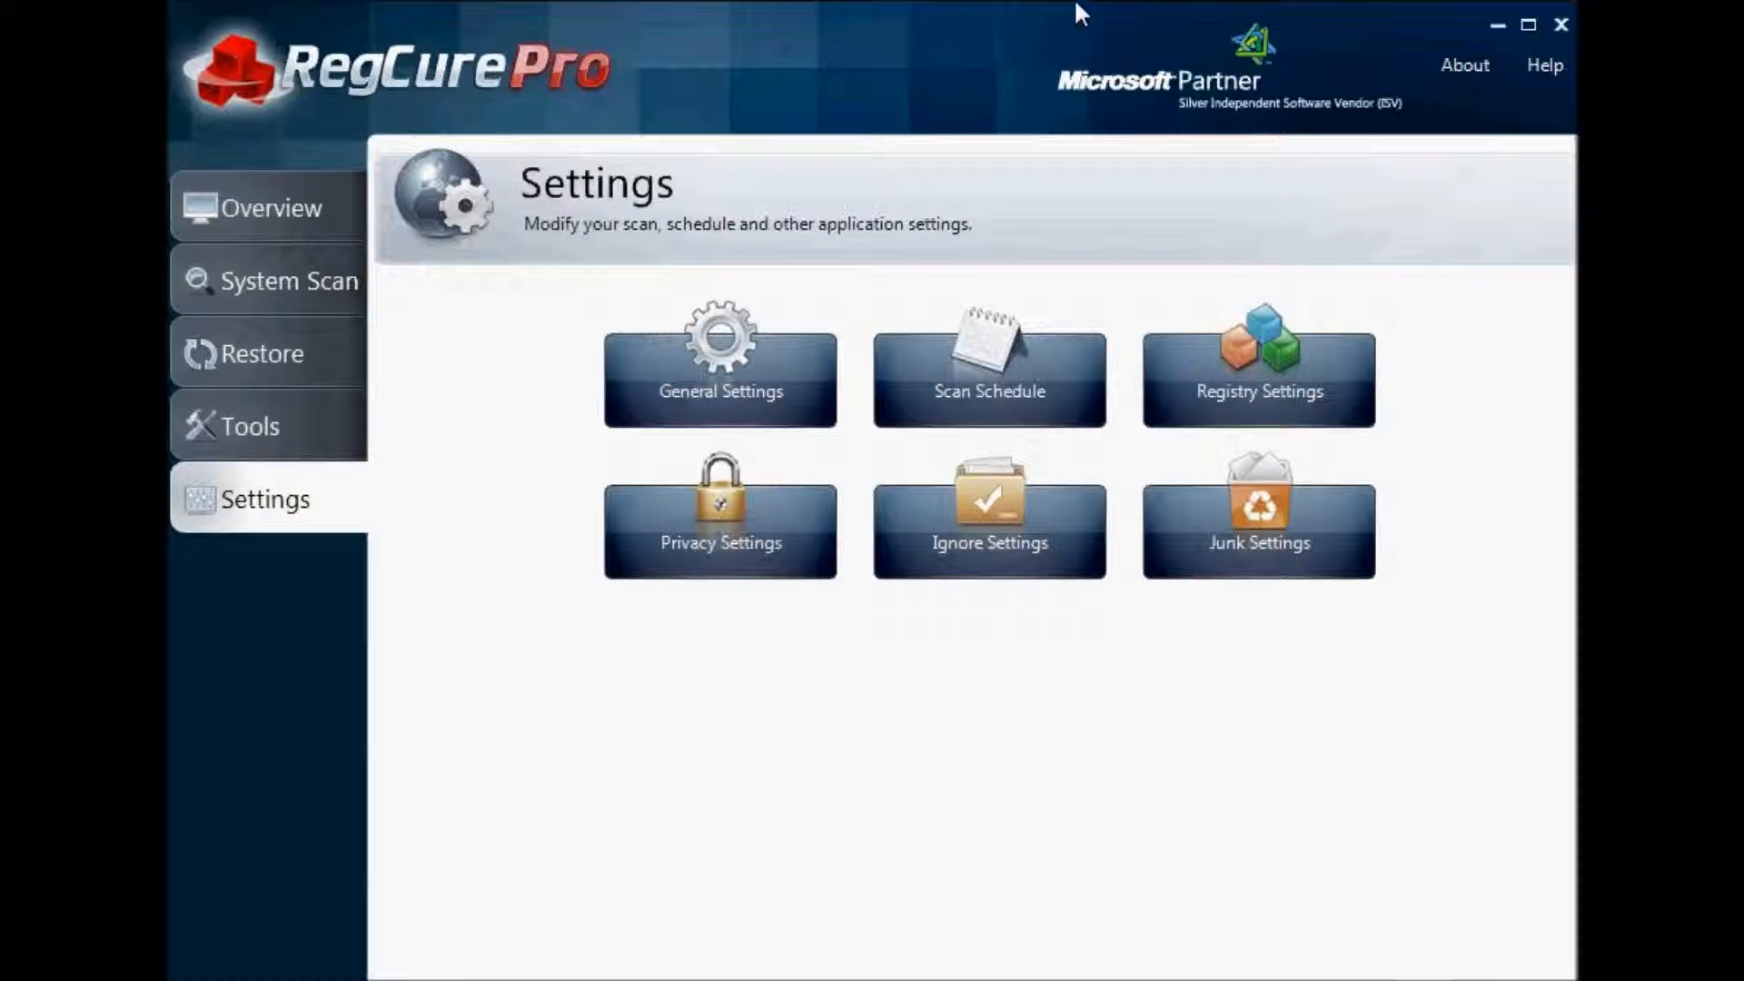
{"action": "mouse_move", "coordinate": [983, 388]}
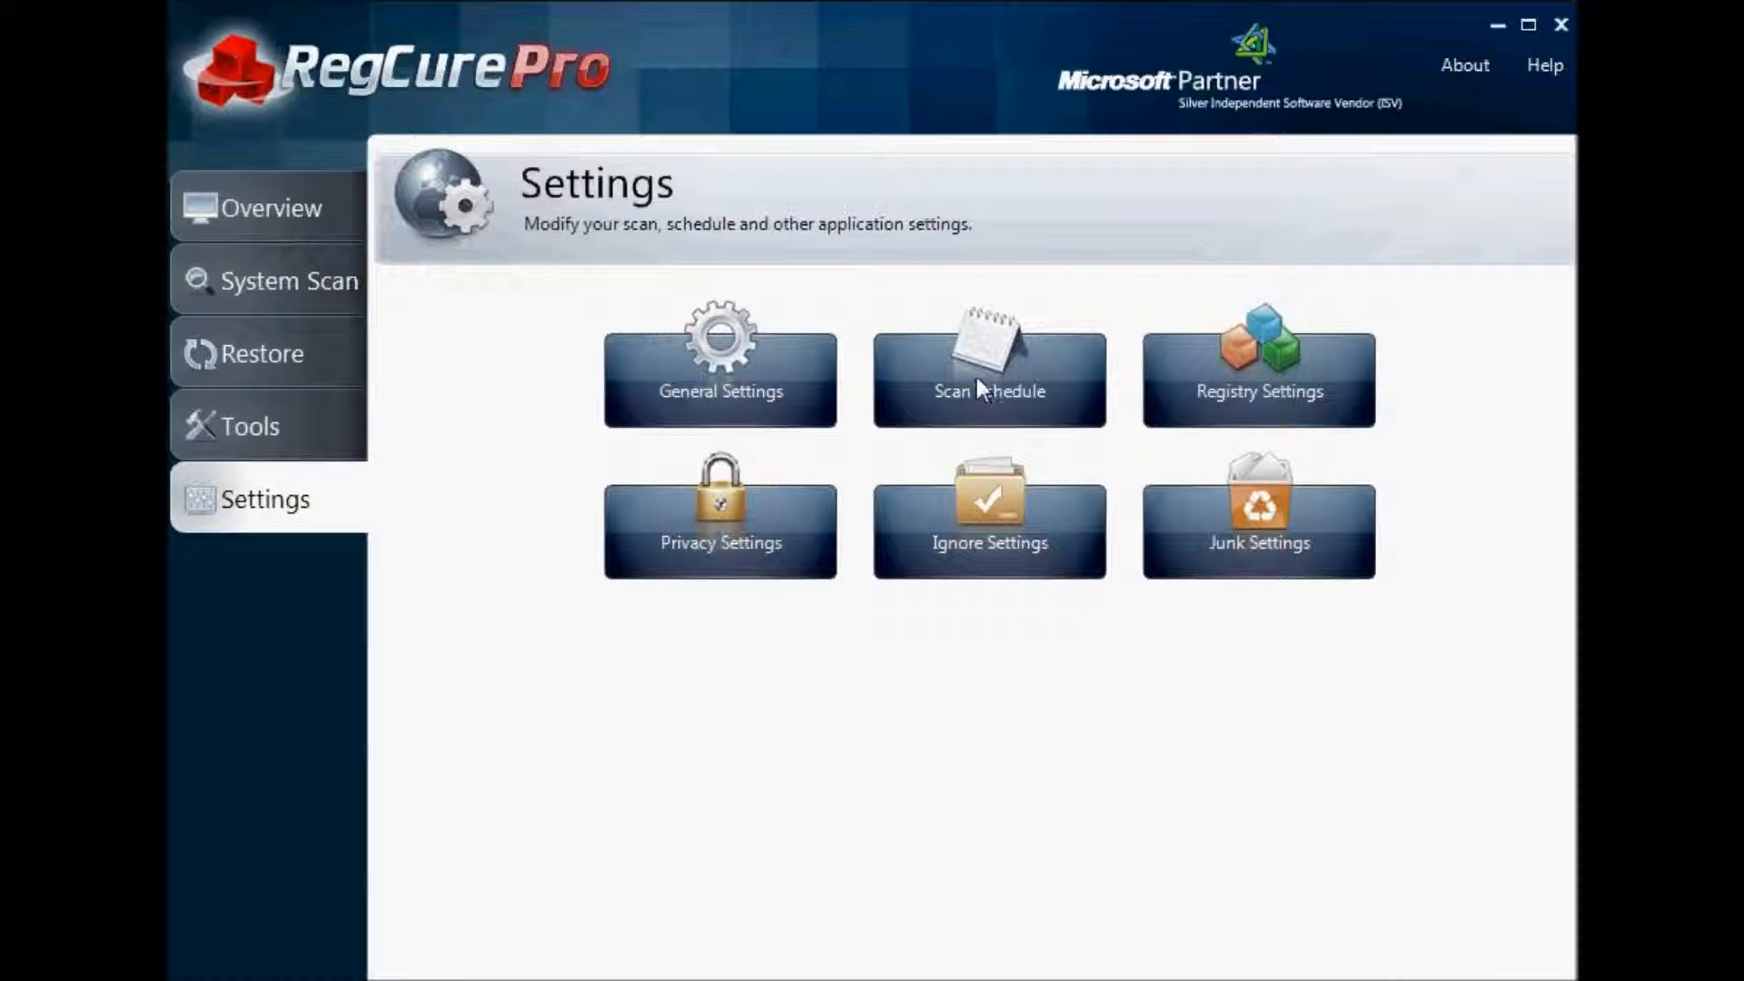
{"action": "mouse_move", "coordinate": [1023, 524]}
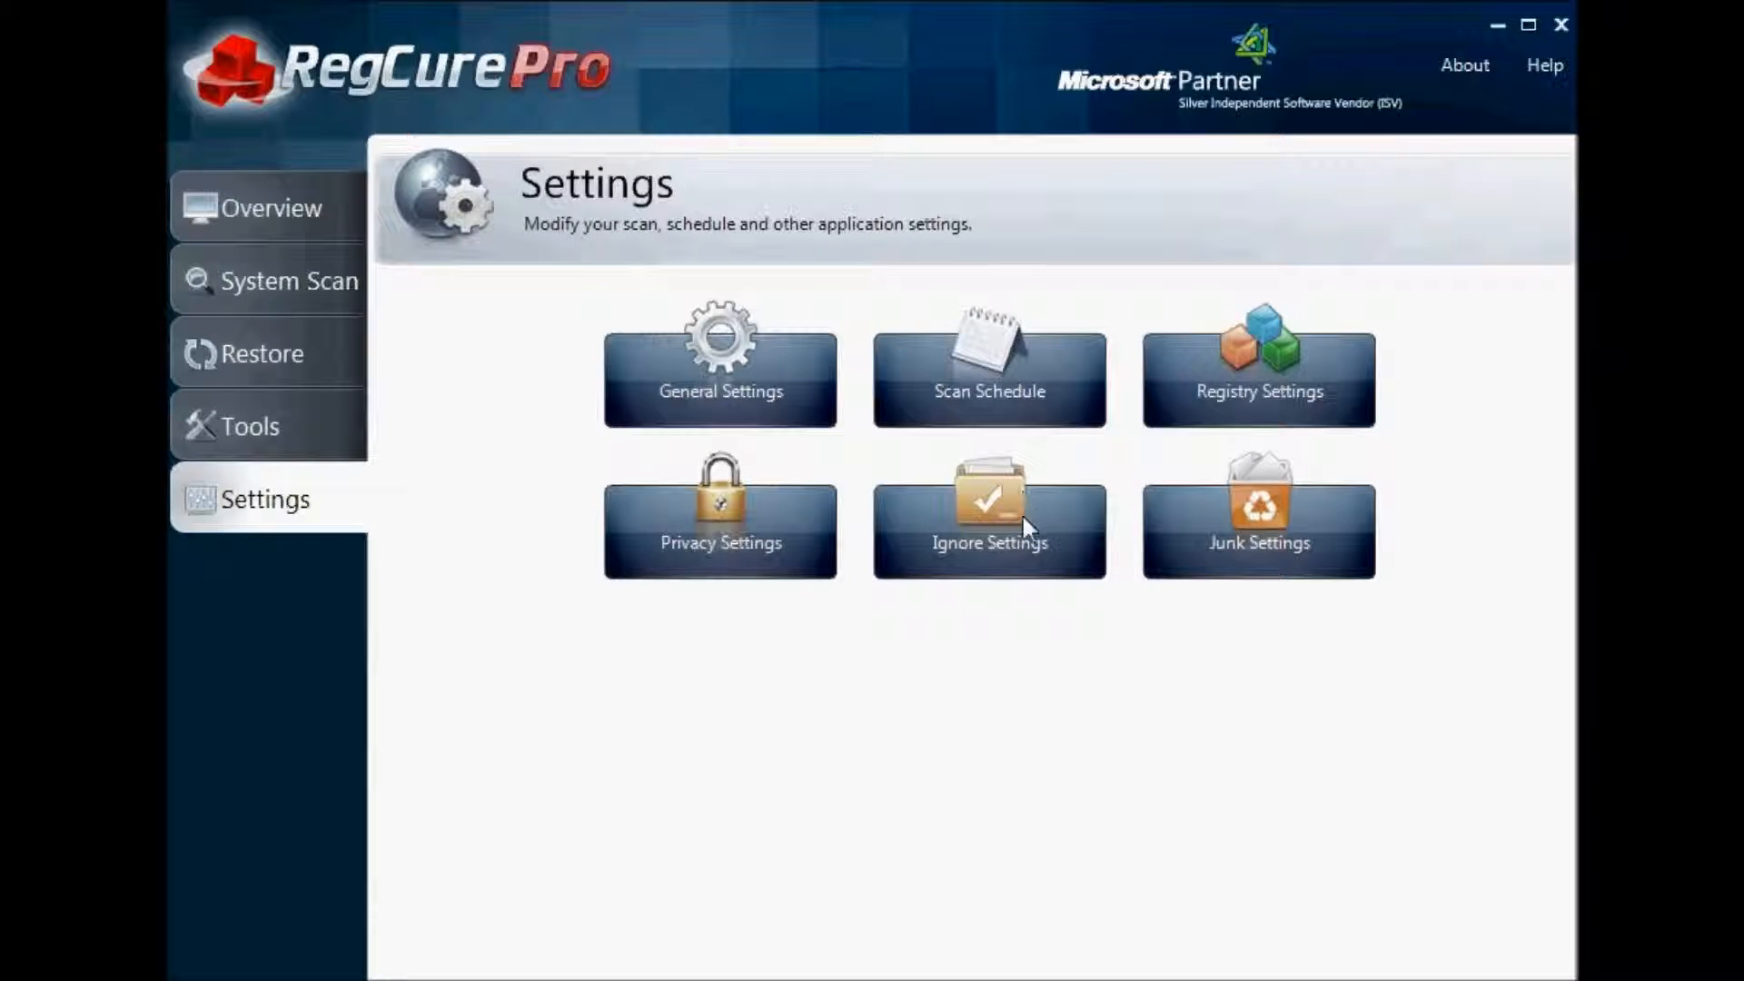
{"action": "mouse_move", "coordinate": [1189, 440]}
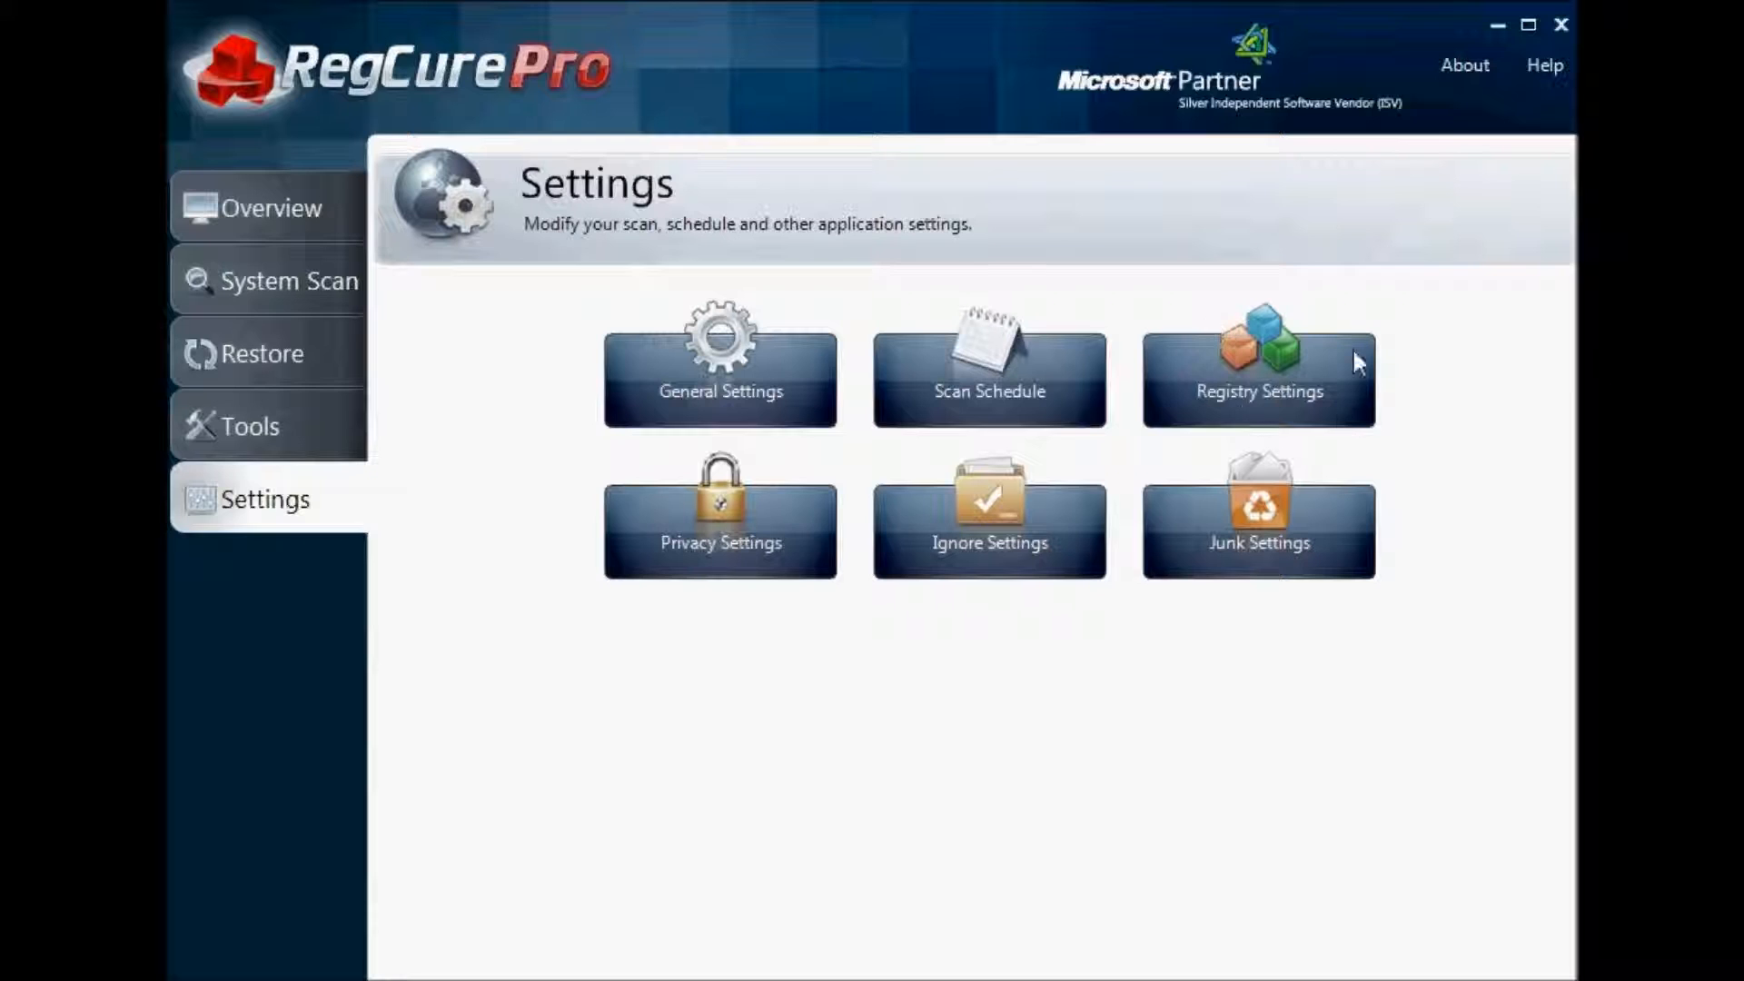
{"action": "mouse_move", "coordinate": [1012, 465]}
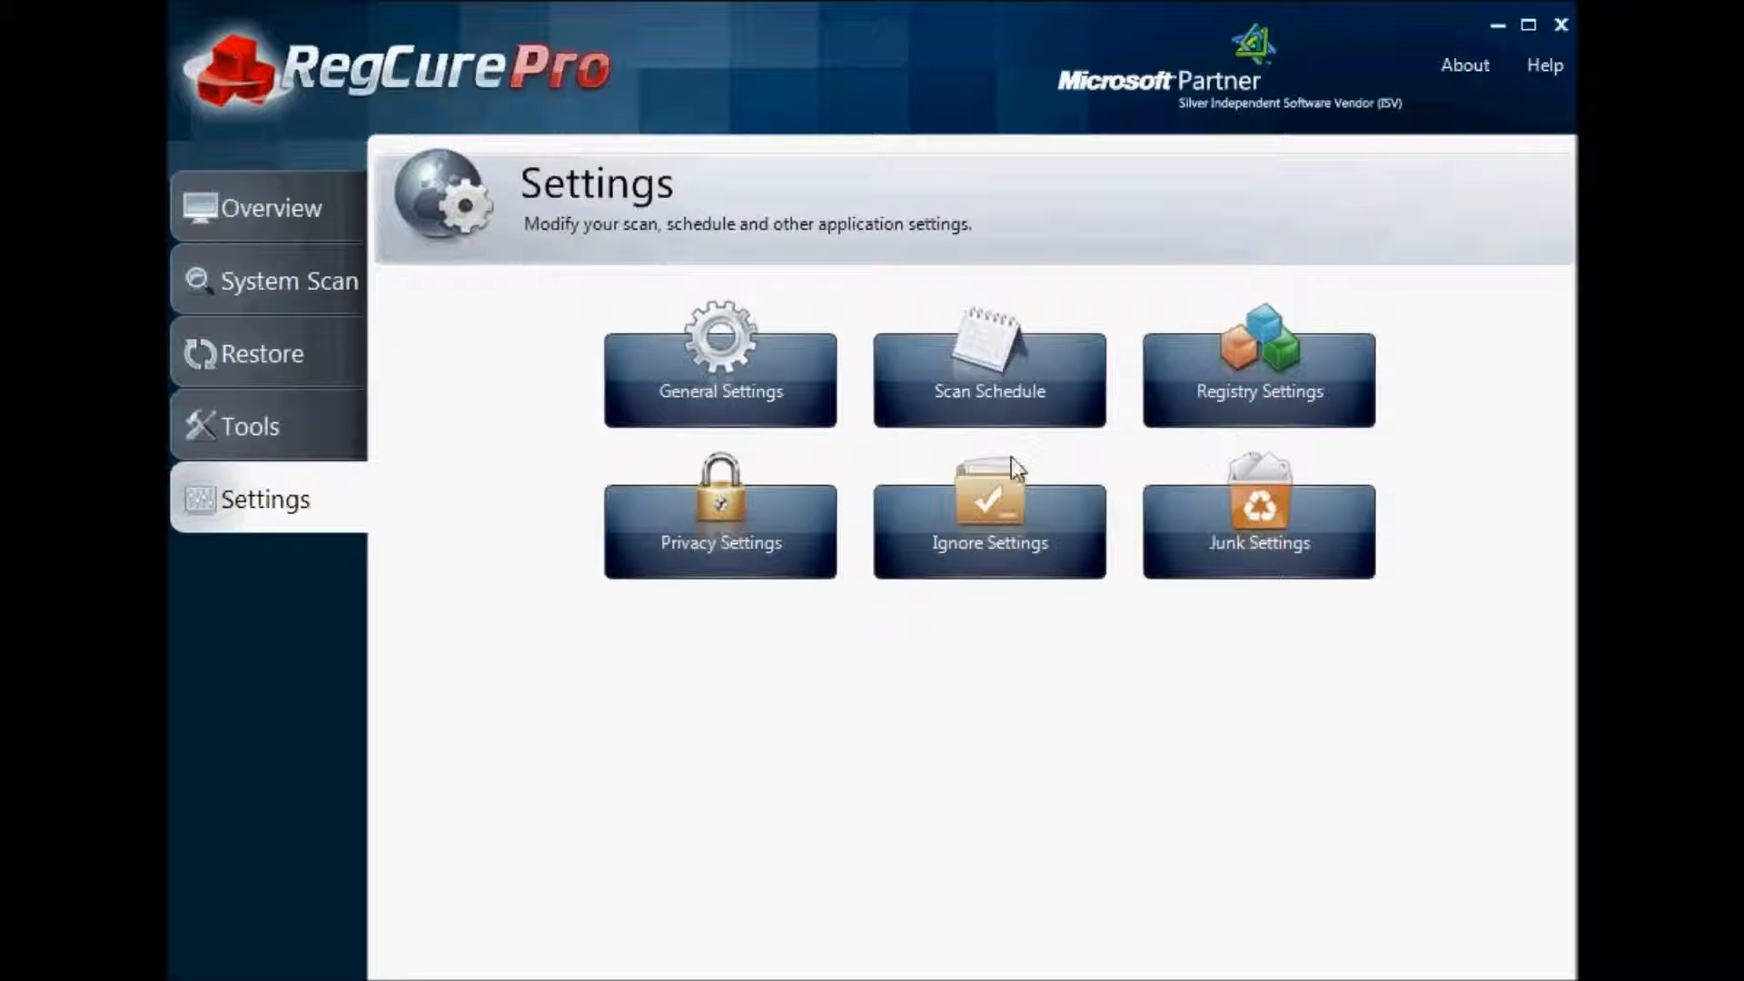